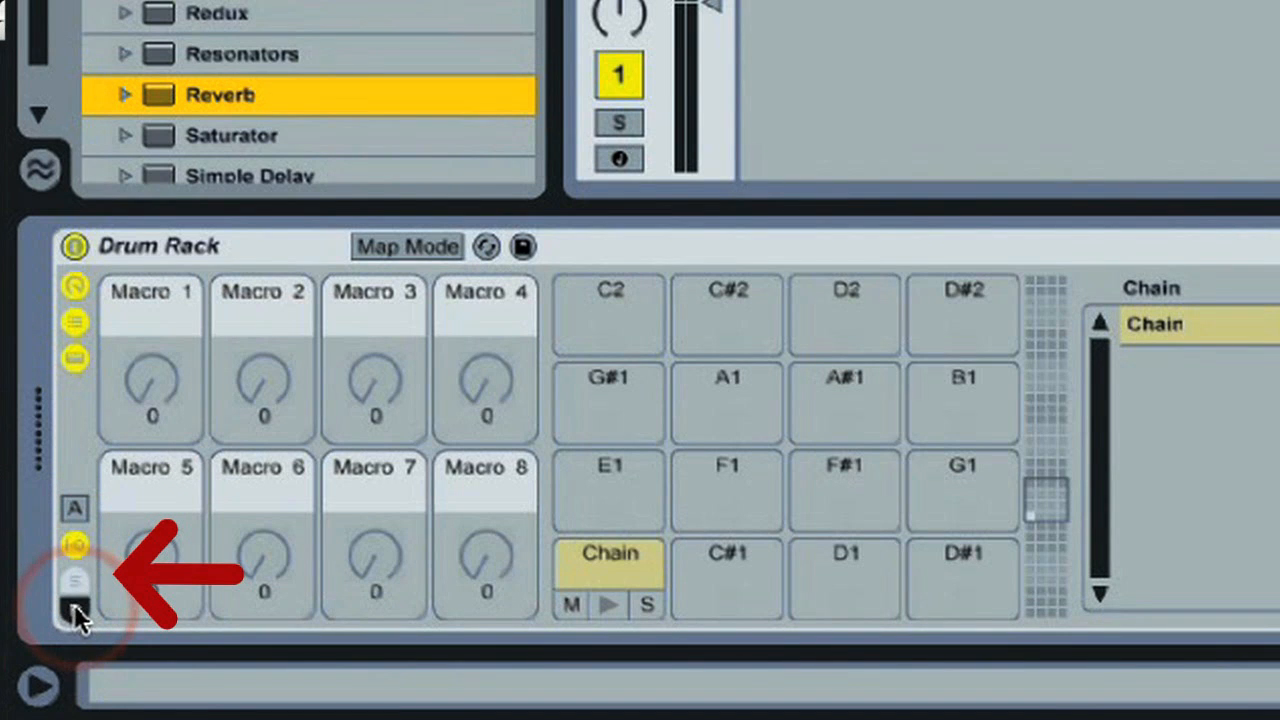
- Reveal the Drum Rack's return chains area to add a Reverb return
{"action": "left_click", "coordinate": [75, 612]}
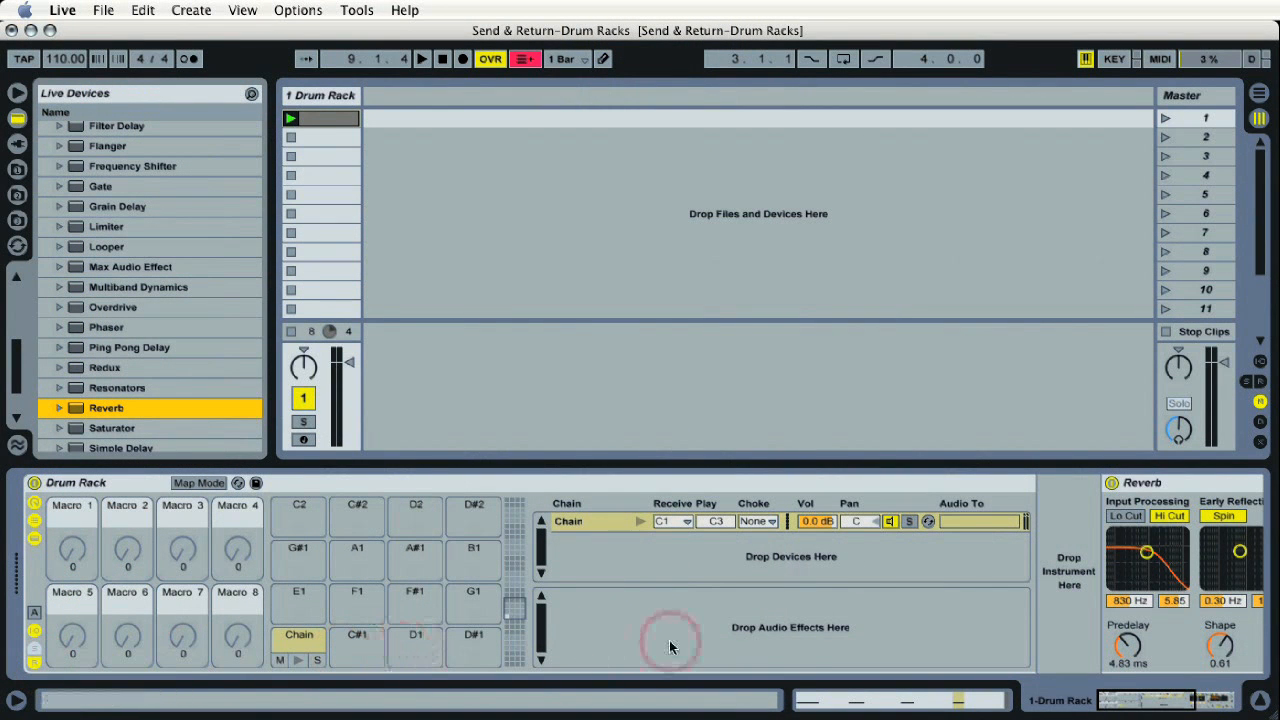
{"action": "mouse_move", "coordinate": [852, 630]}
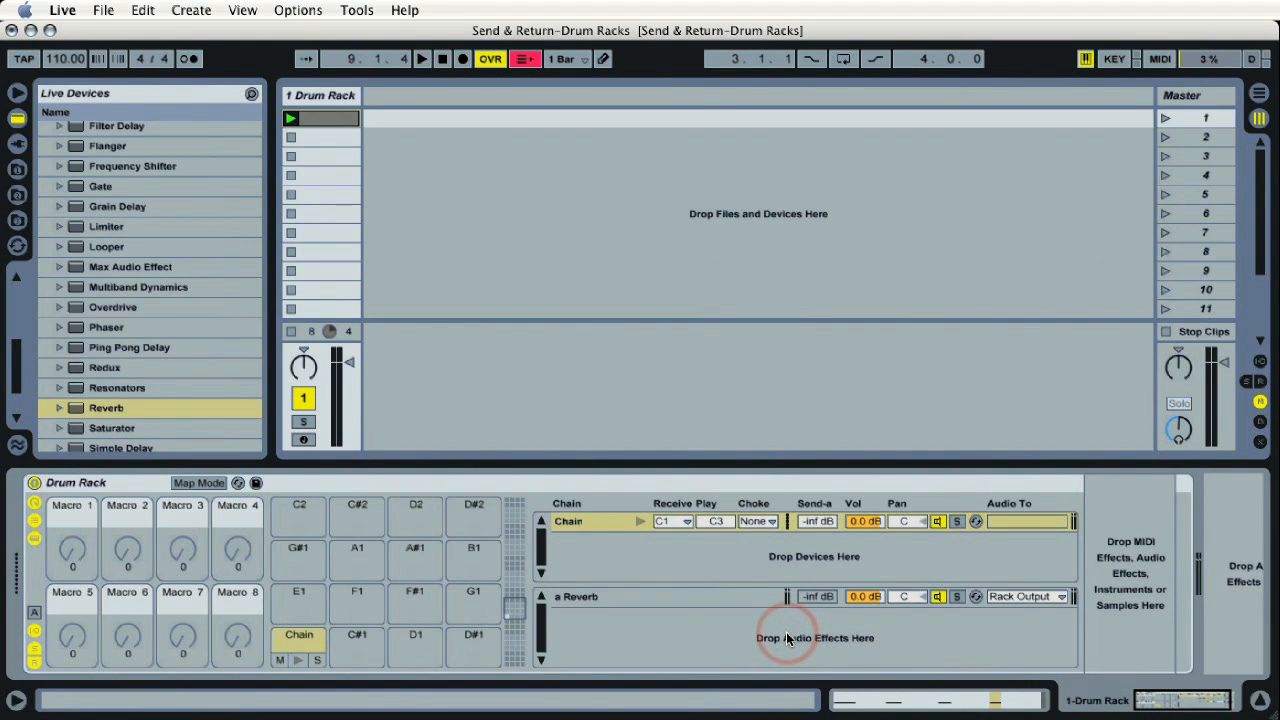
{"action": "mouse_move", "coordinate": [620, 585]}
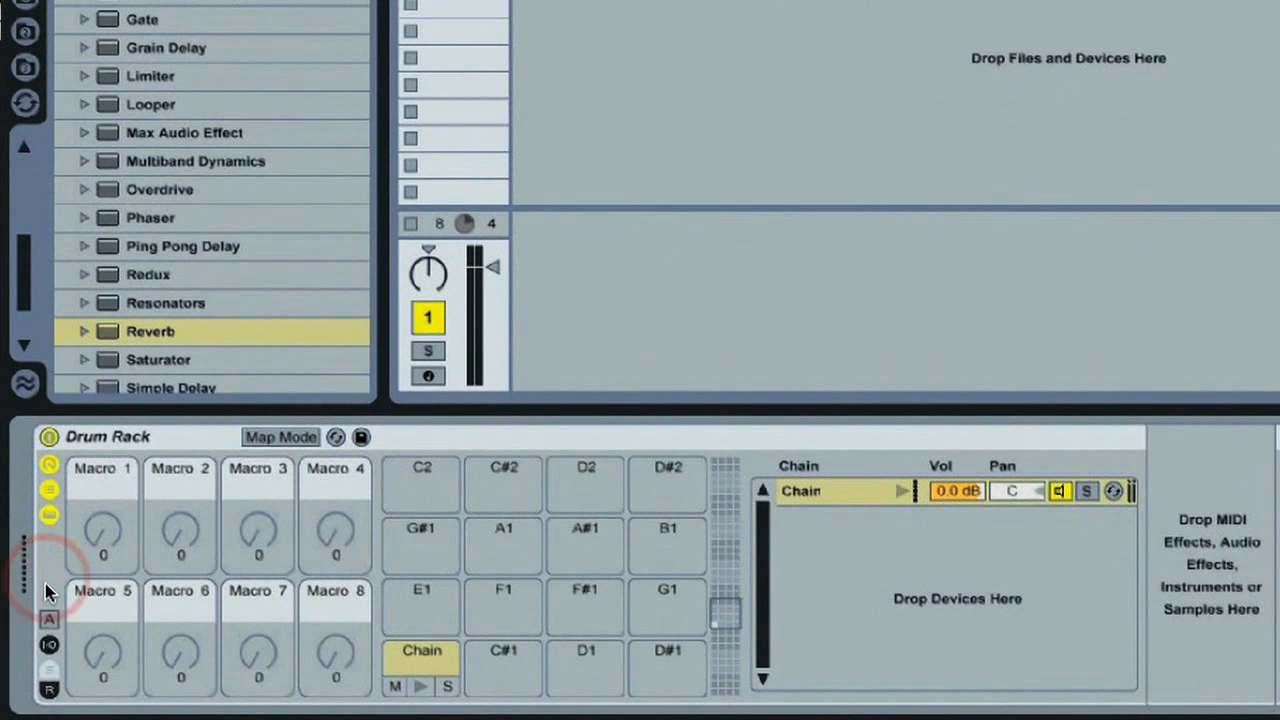
- Show the Drum Rack's return chains area again
{"action": "left_click", "coordinate": [49, 668]}
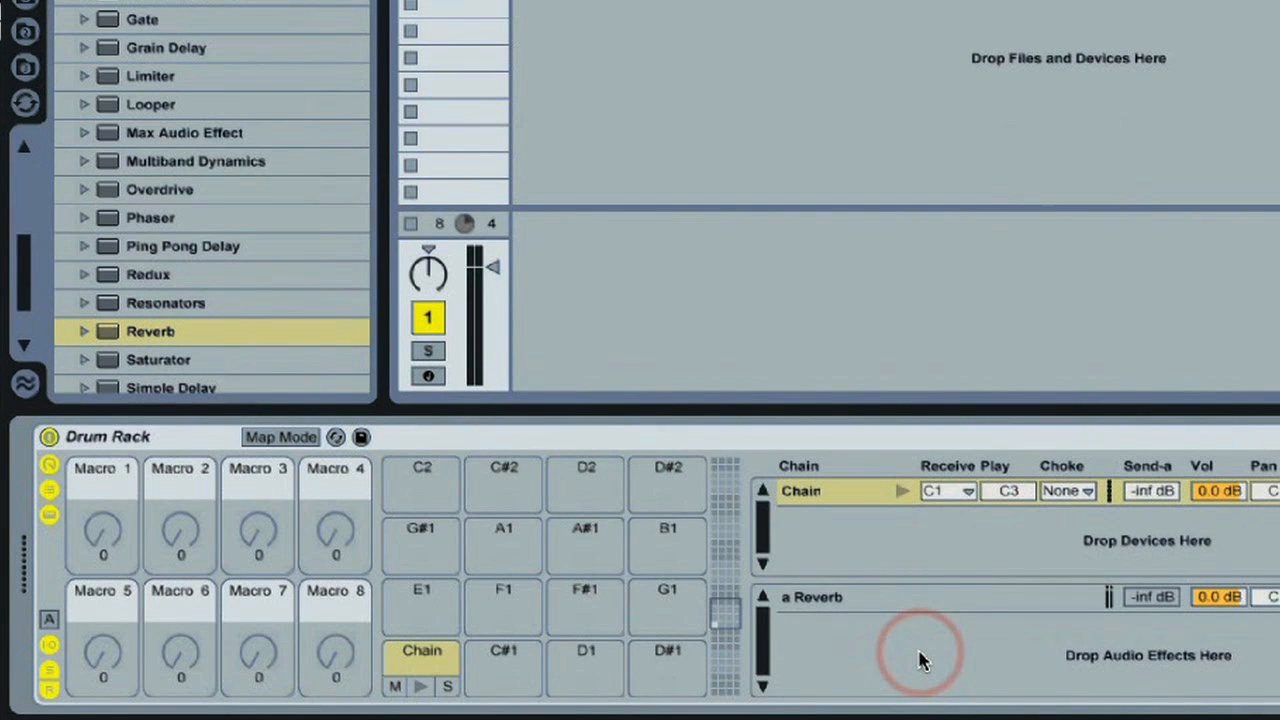
{"action": "mouse_move", "coordinate": [375, 660]}
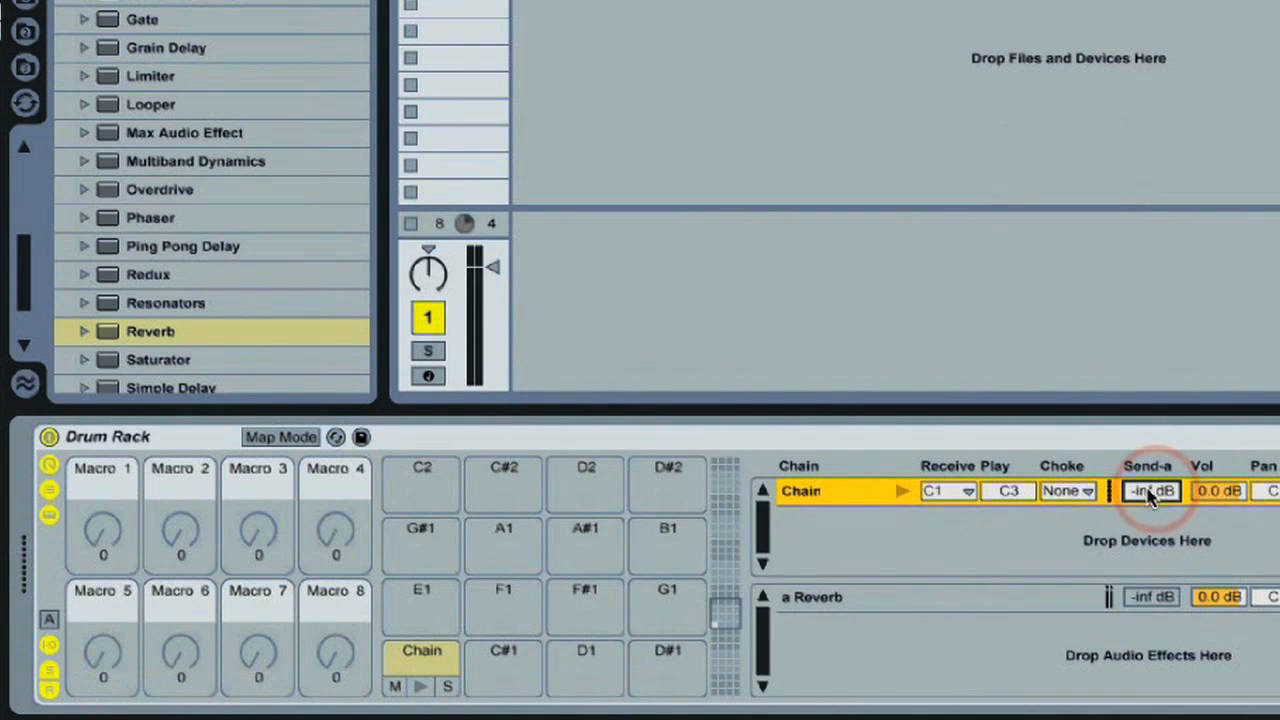
{"action": "mouse_move", "coordinate": [225, 213]}
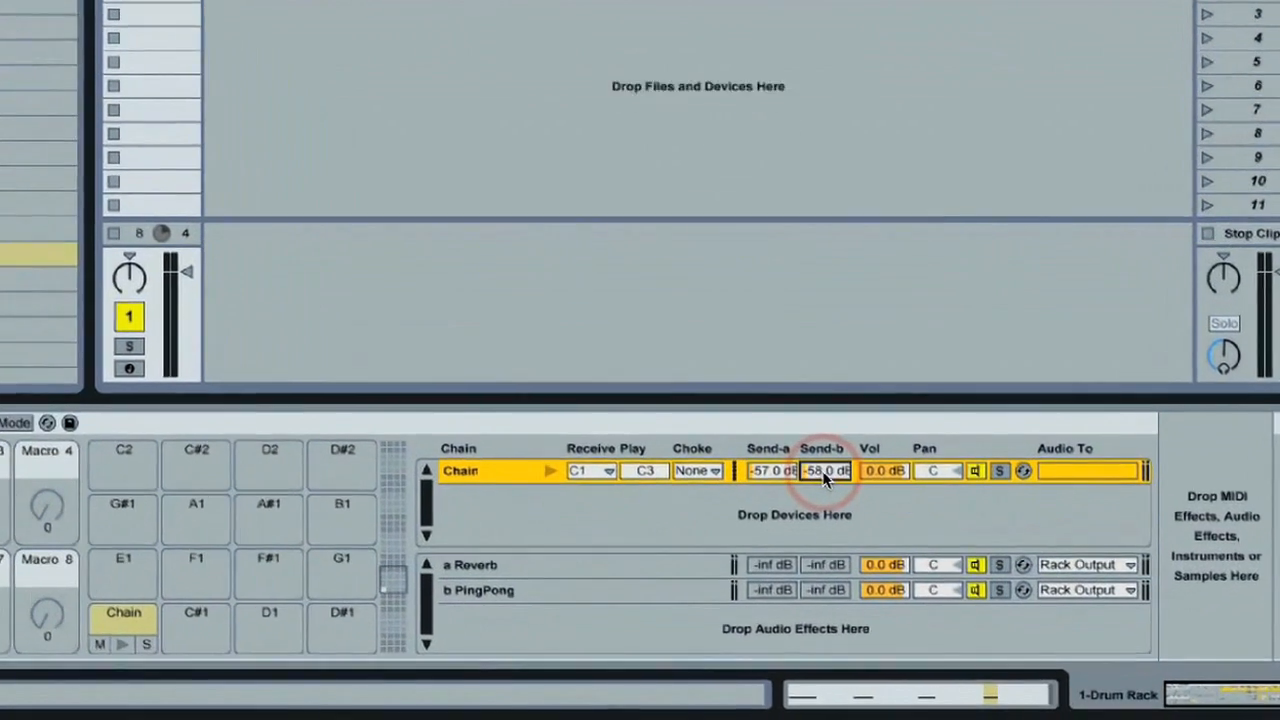
- Raise the drum chain's Send-b to the PingPong return to -54.0 dB
{"action": "left_click_drag", "start_coordinate": [825, 470], "coordinate": [825, 450]}
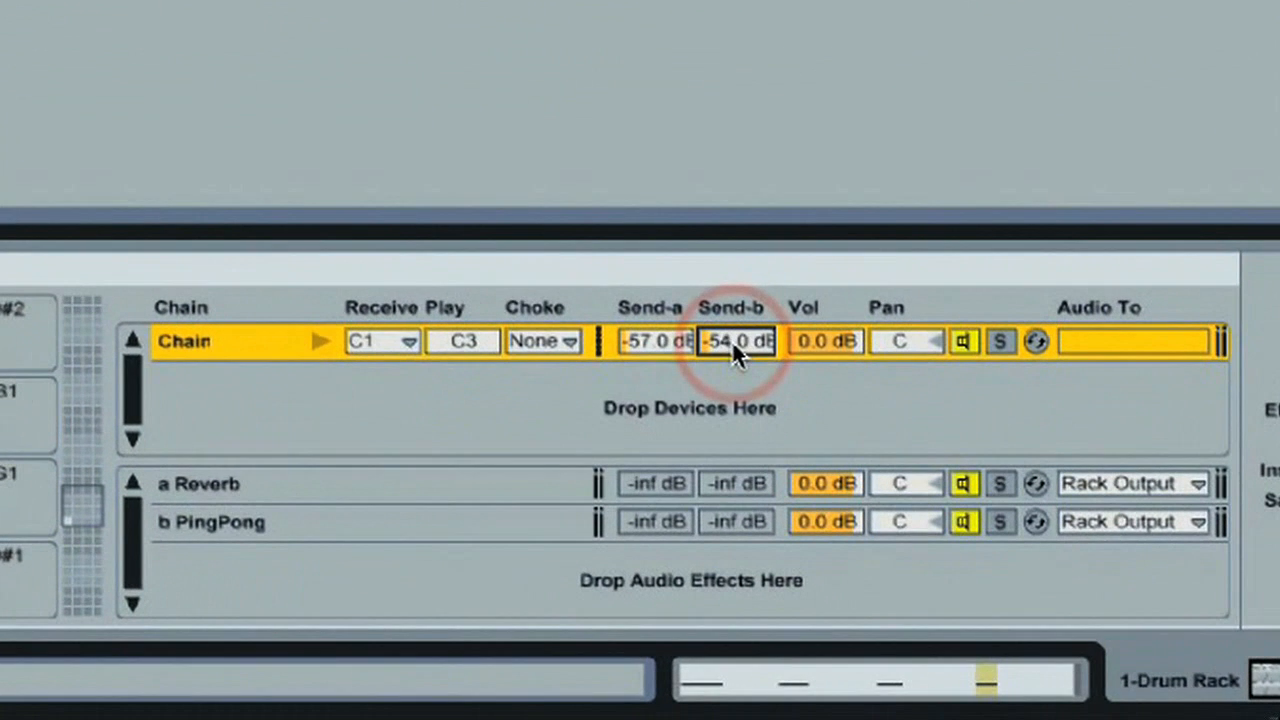
{"action": "mouse_move", "coordinate": [335, 368]}
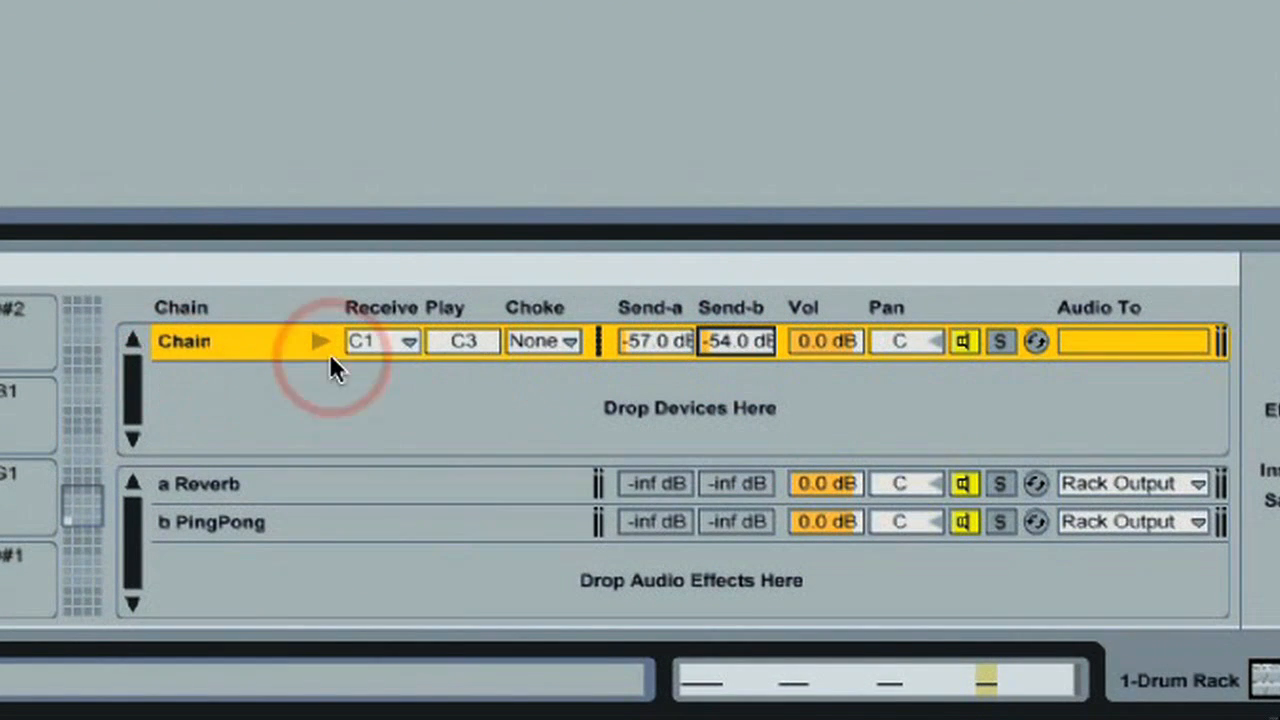
{"action": "mouse_move", "coordinate": [680, 378]}
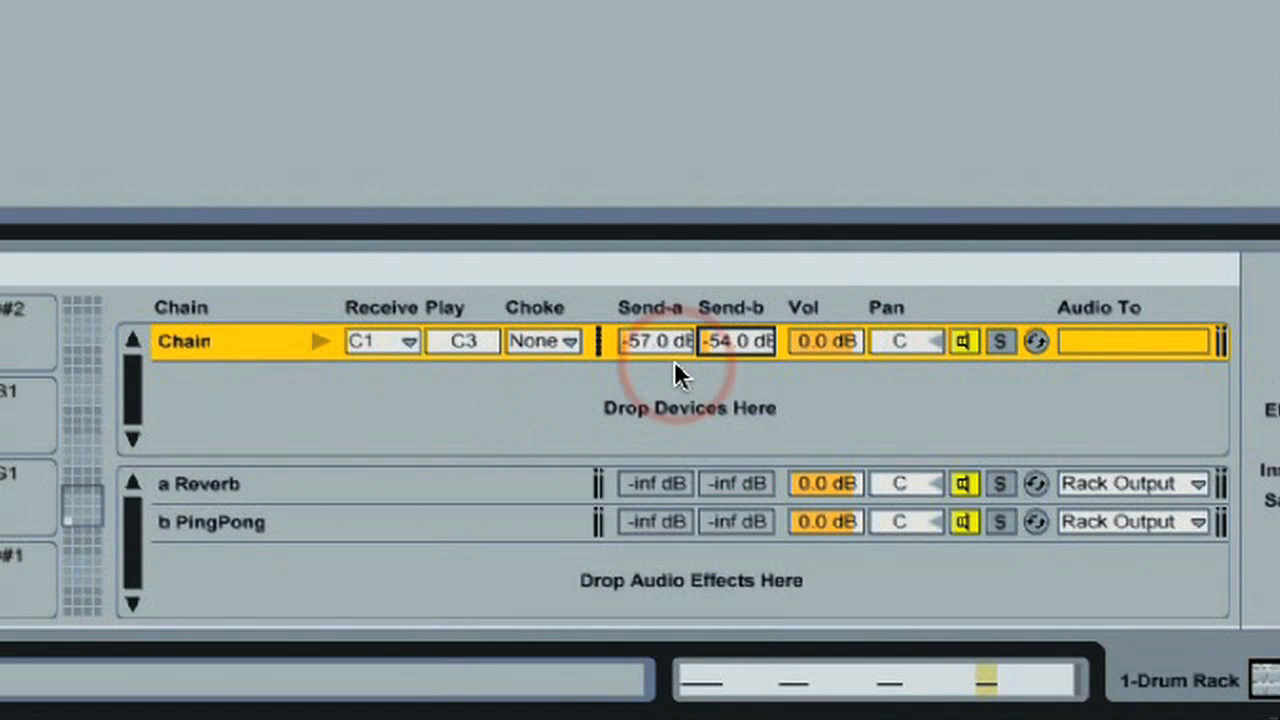
{"action": "mouse_move", "coordinate": [565, 375]}
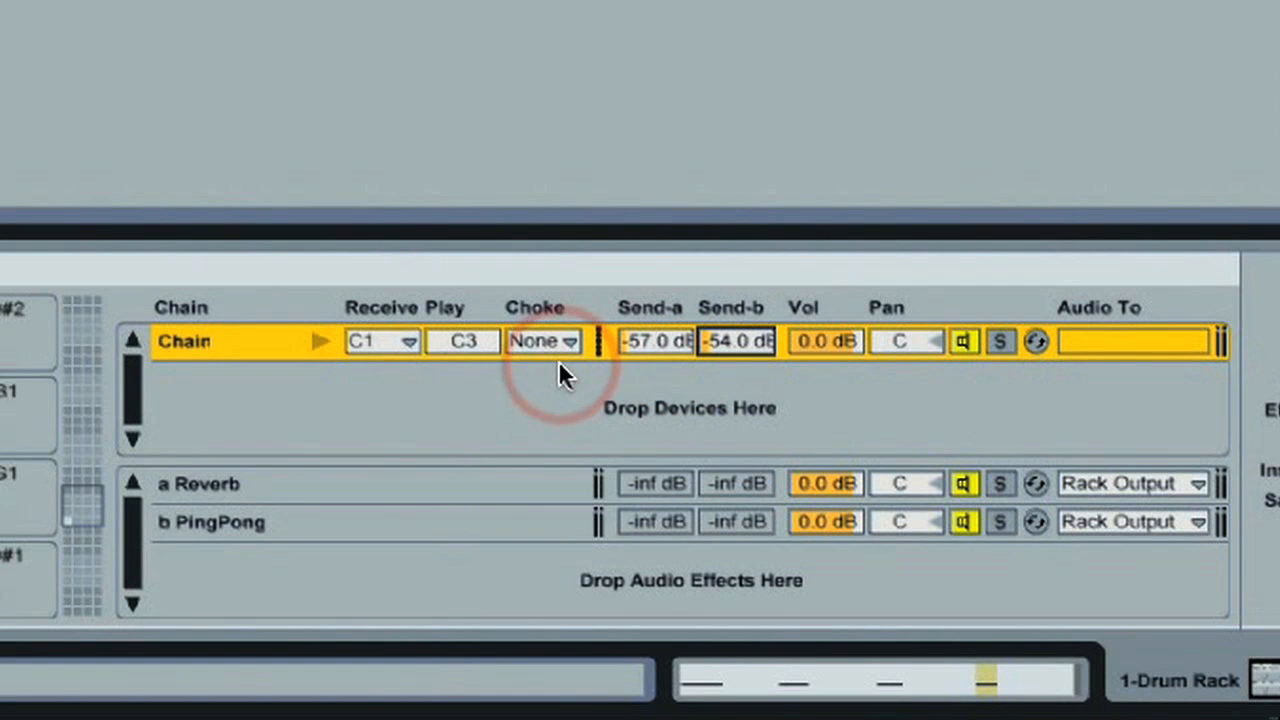
{"action": "mouse_move", "coordinate": [428, 443]}
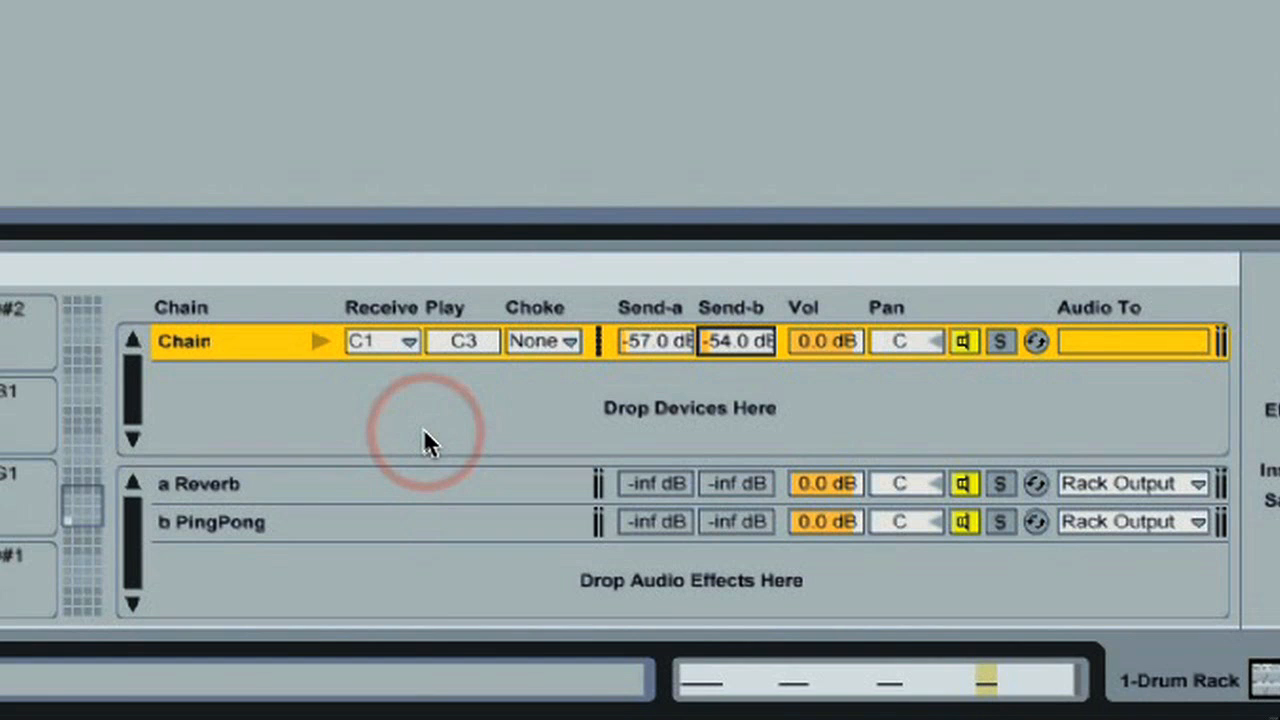
{"action": "mouse_move", "coordinate": [655, 400]}
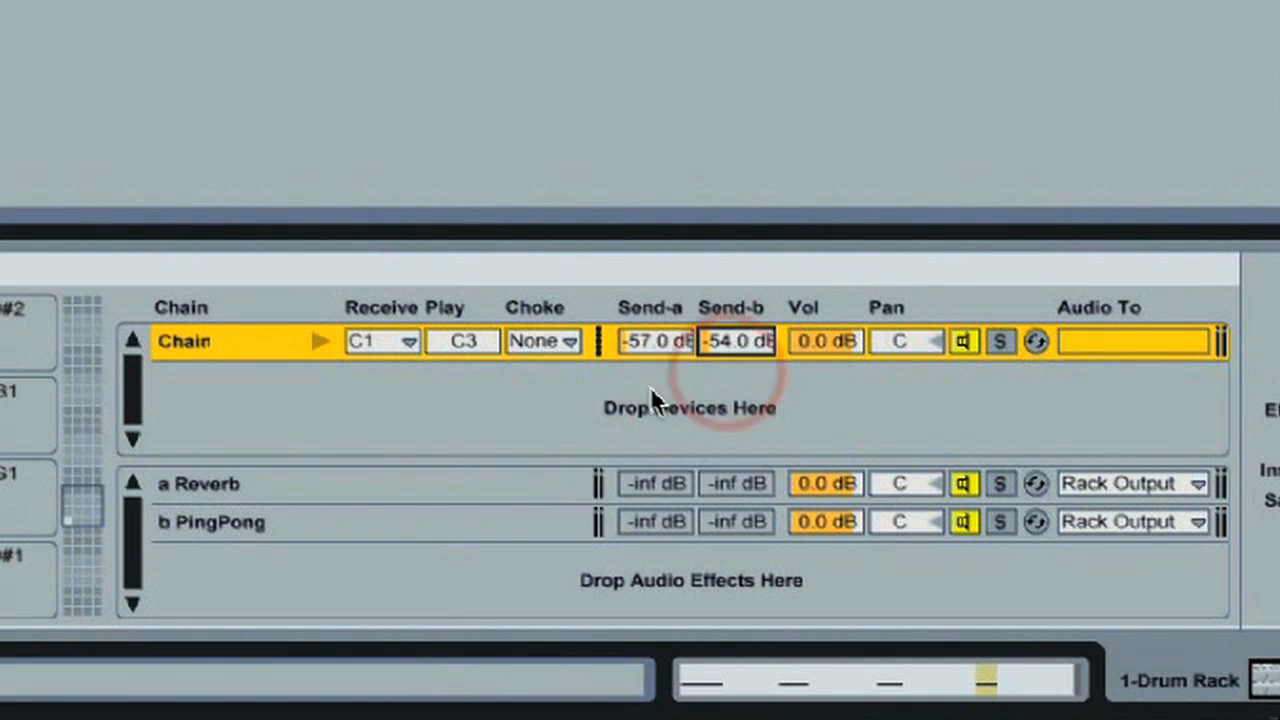
{"action": "mouse_move", "coordinate": [400, 420]}
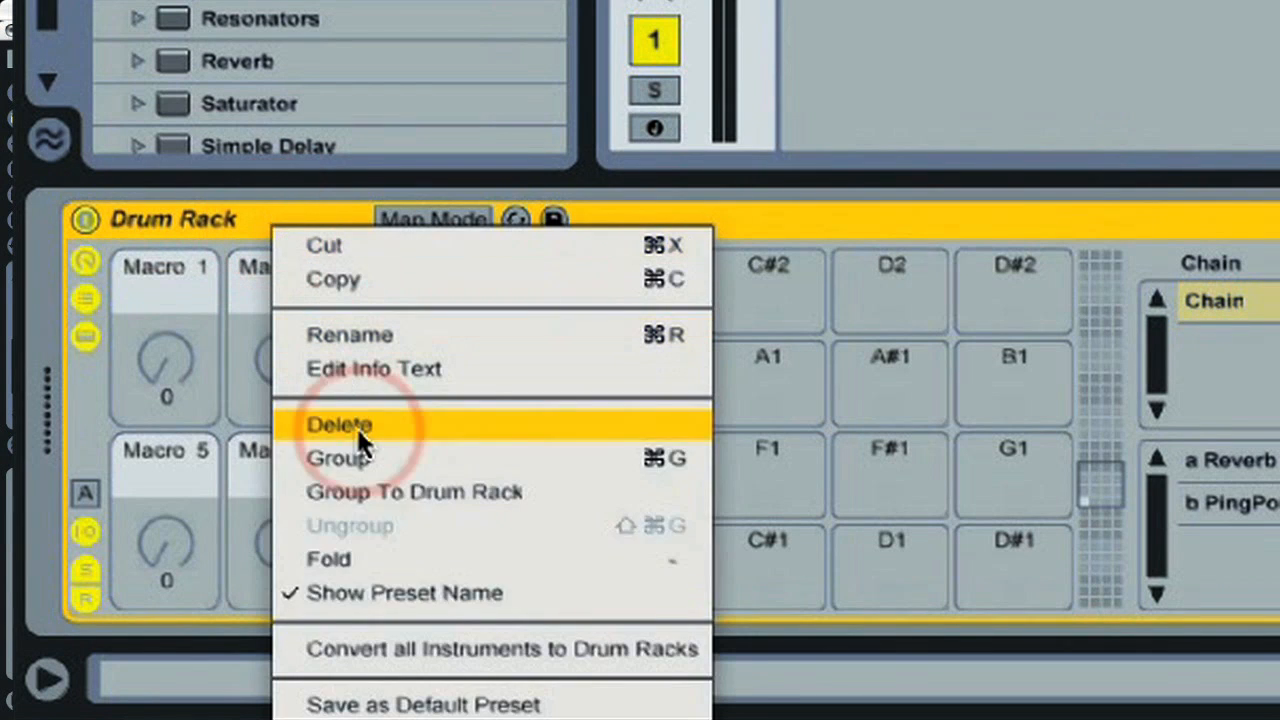
{"action": "mouse_move", "coordinate": [390, 704]}
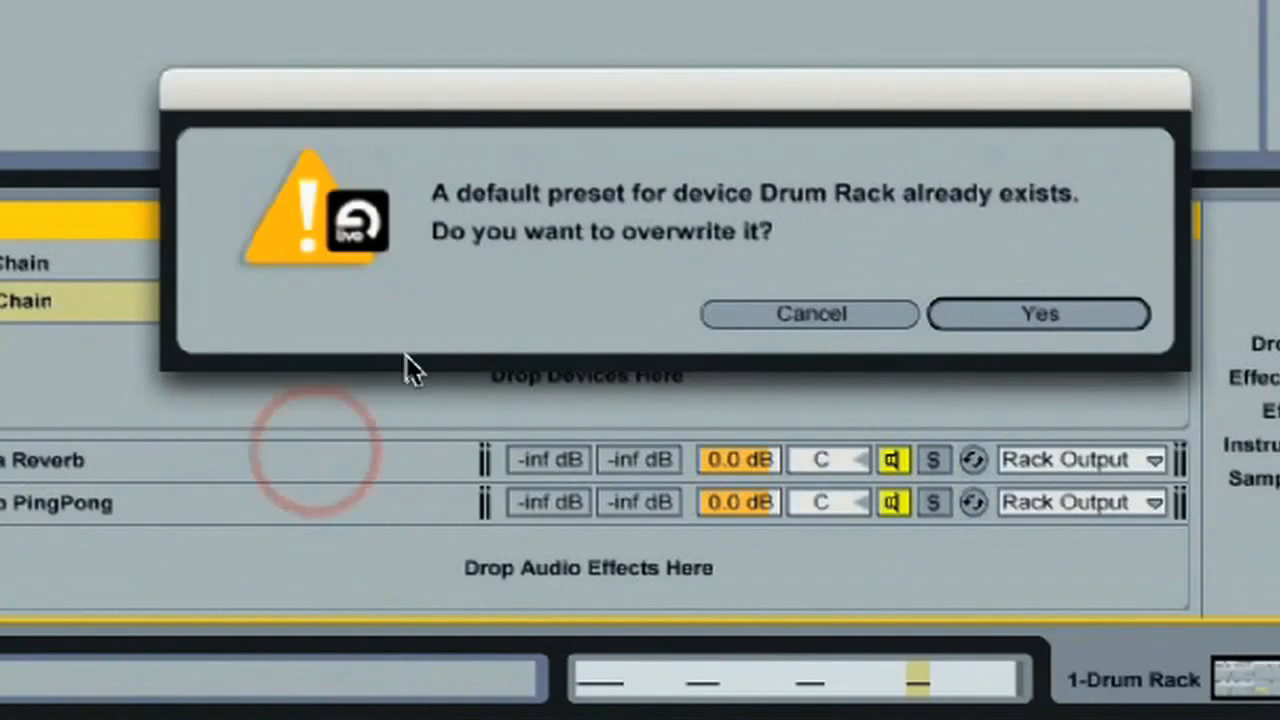
{"action": "mouse_move", "coordinate": [920, 335]}
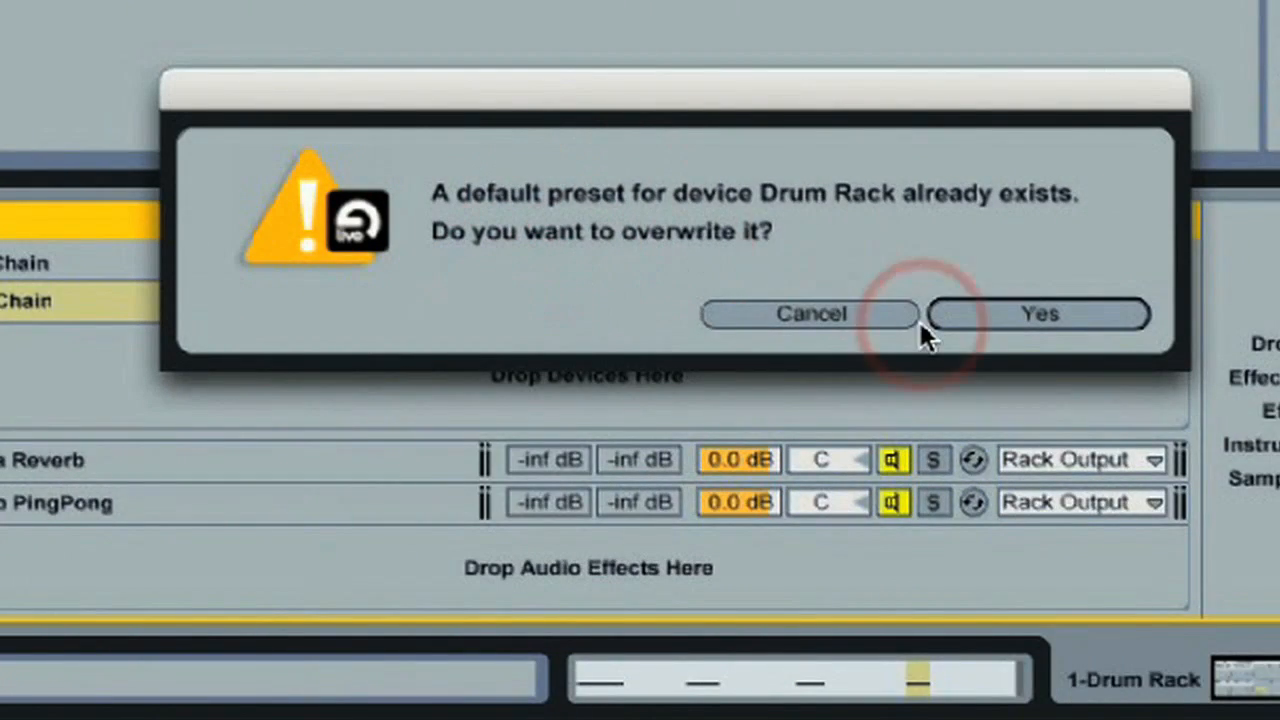
{"action": "mouse_move", "coordinate": [1005, 325]}
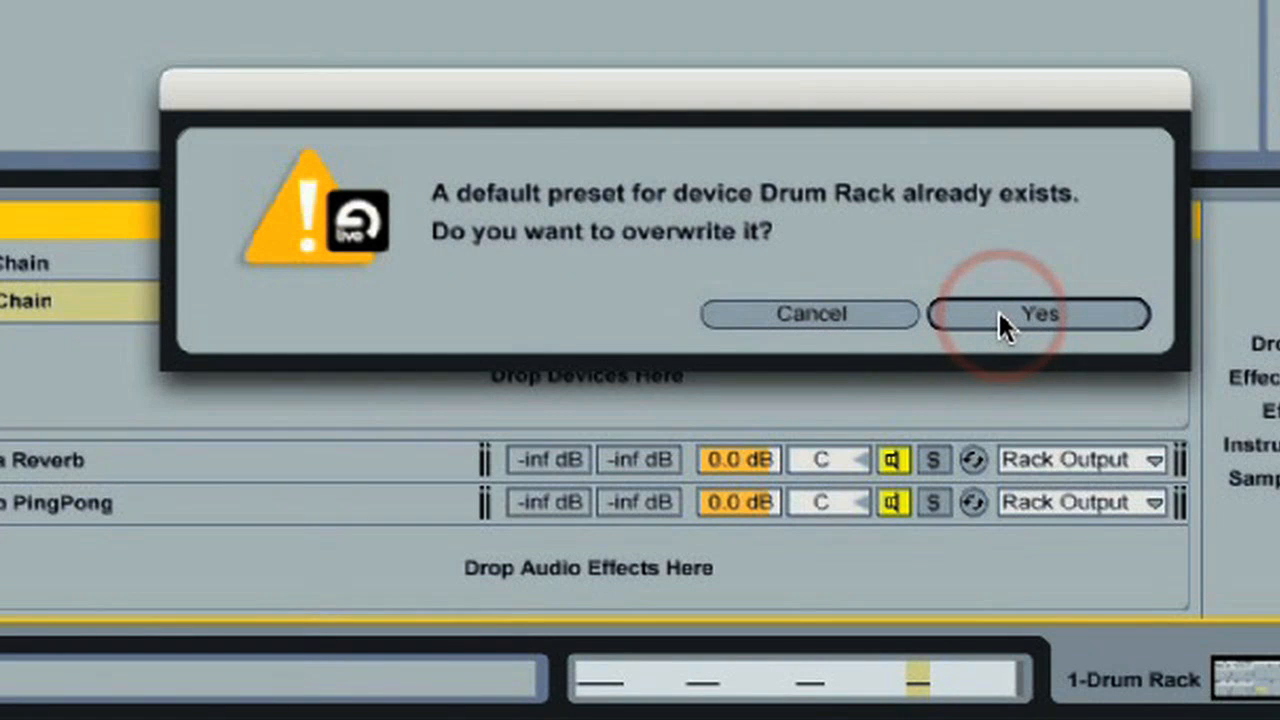
- Confirm overwriting the existing default Drum Rack preset with this rack
{"action": "left_click", "coordinate": [1040, 313]}
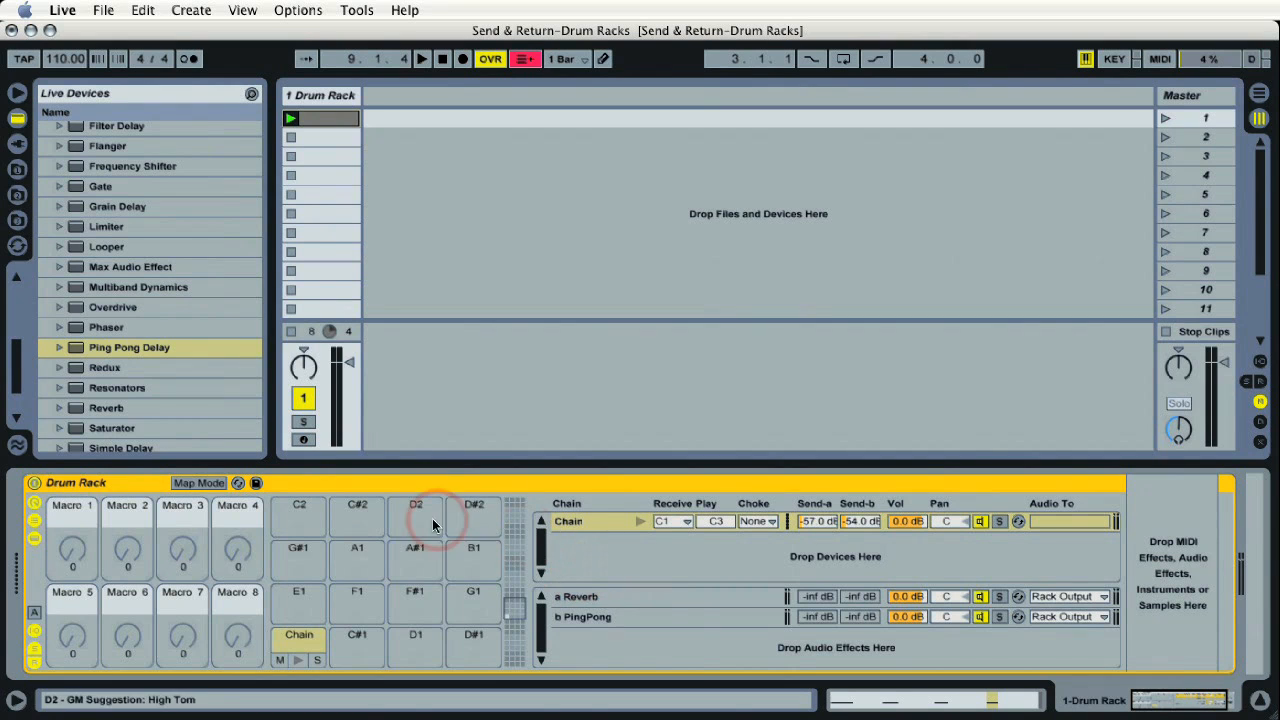
{"action": "mouse_move", "coordinate": [178, 266]}
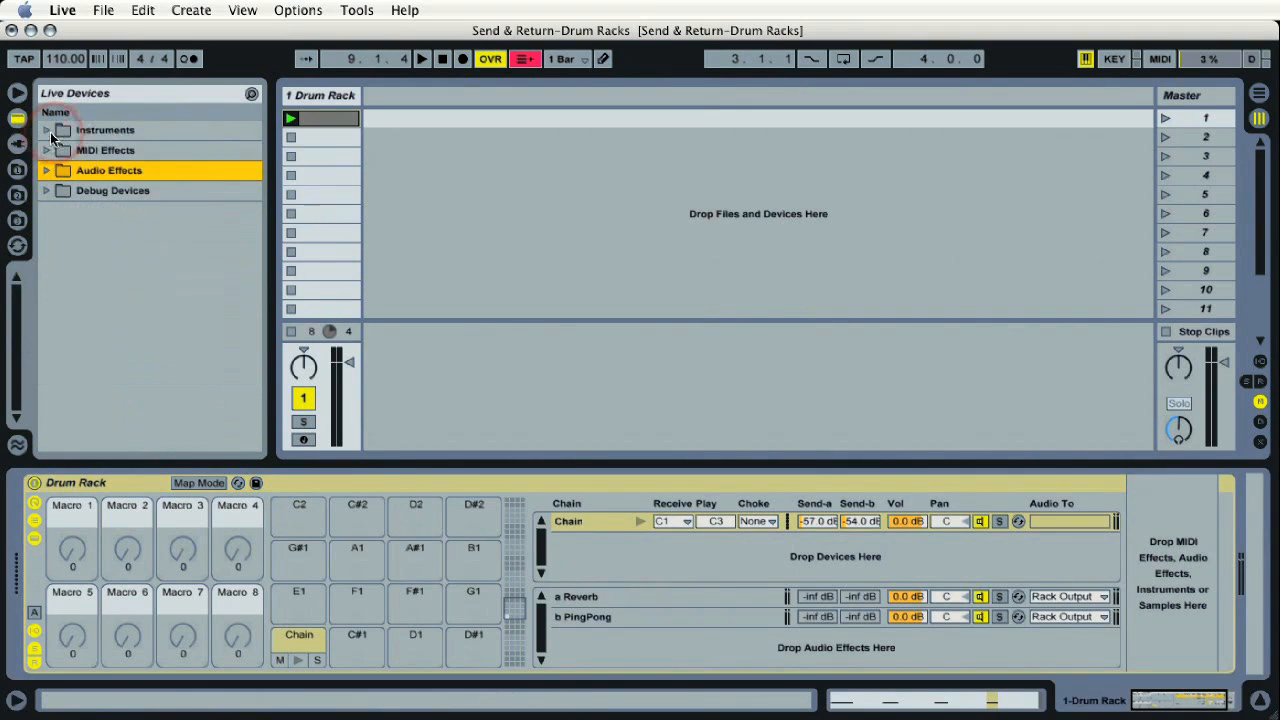
- Expand the Instruments folder in the device browser
{"action": "left_click", "coordinate": [46, 129]}
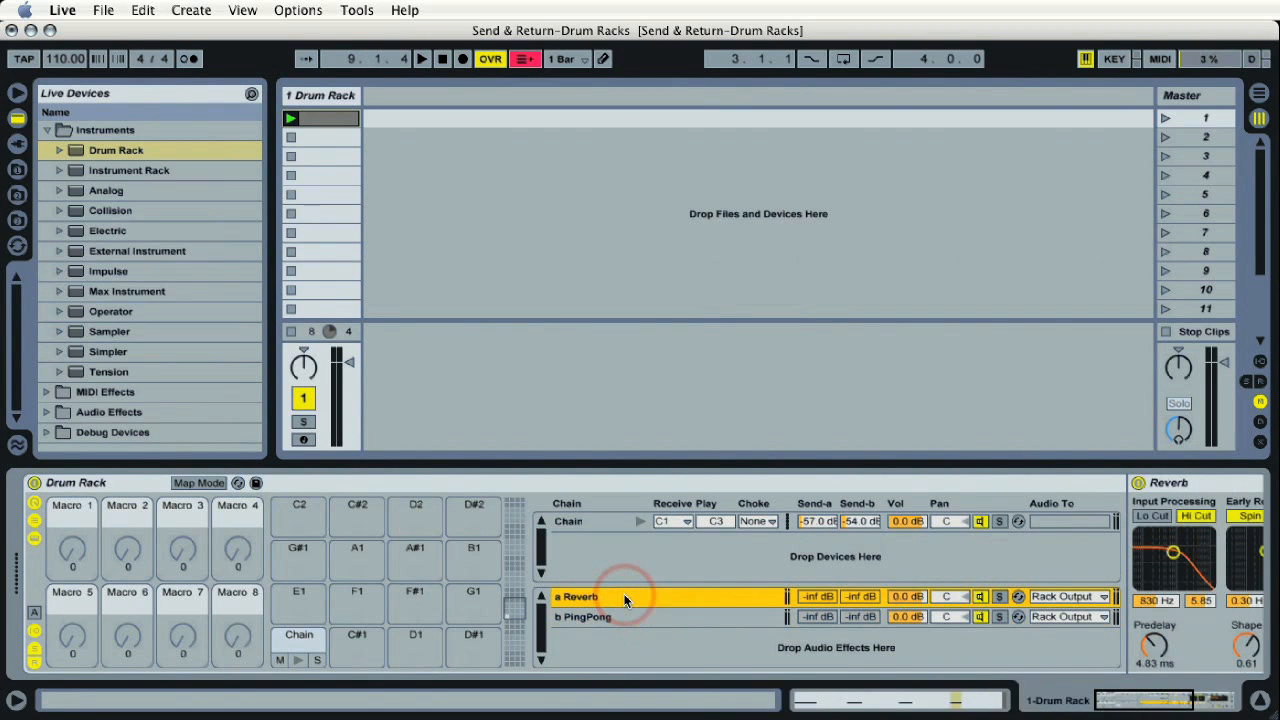
- Select the a Reverb return chain, then save the plain rack as default preset
{"action": "left_click", "coordinate": [582, 616]}
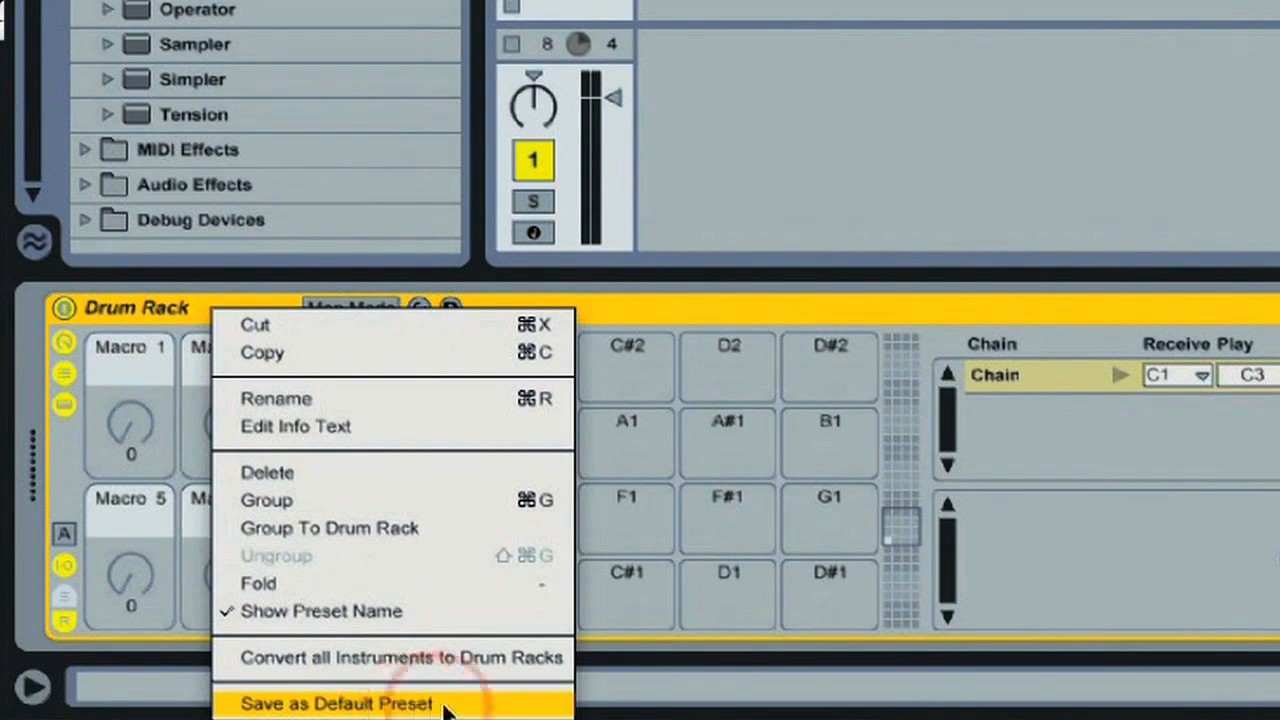
{"action": "left_click", "coordinate": [337, 703]}
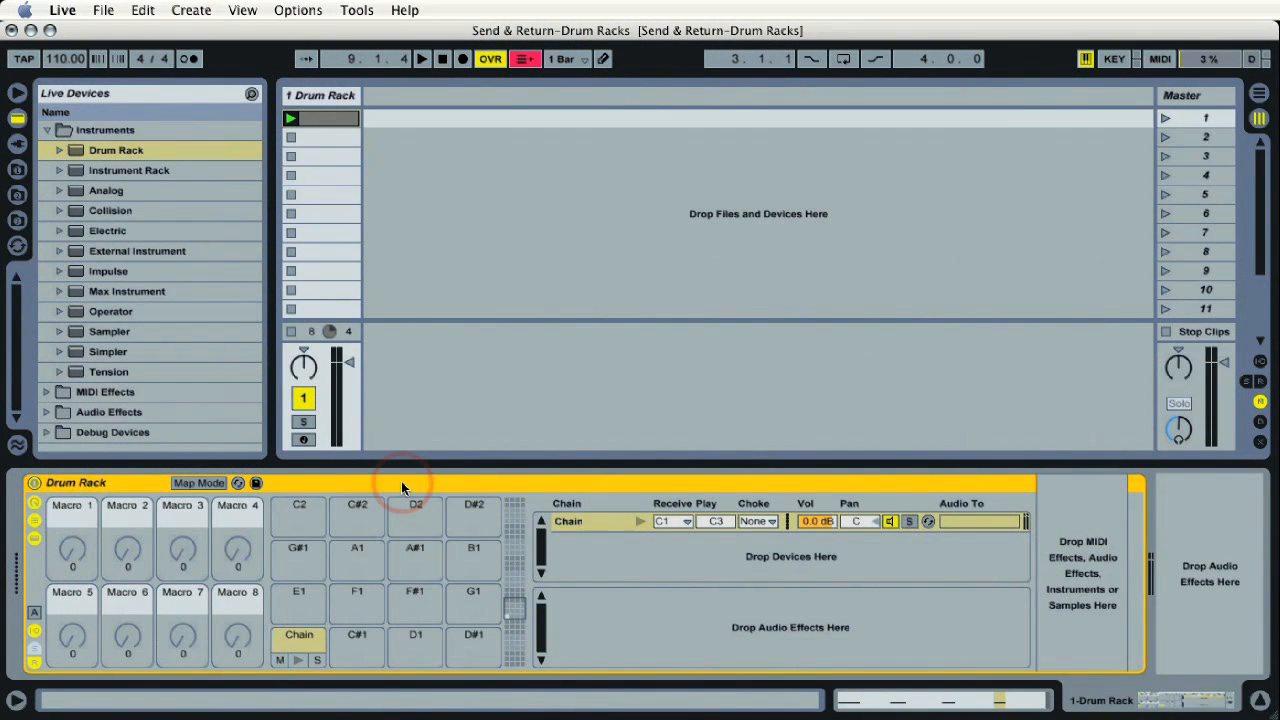
{"action": "left_click", "coordinate": [115, 150]}
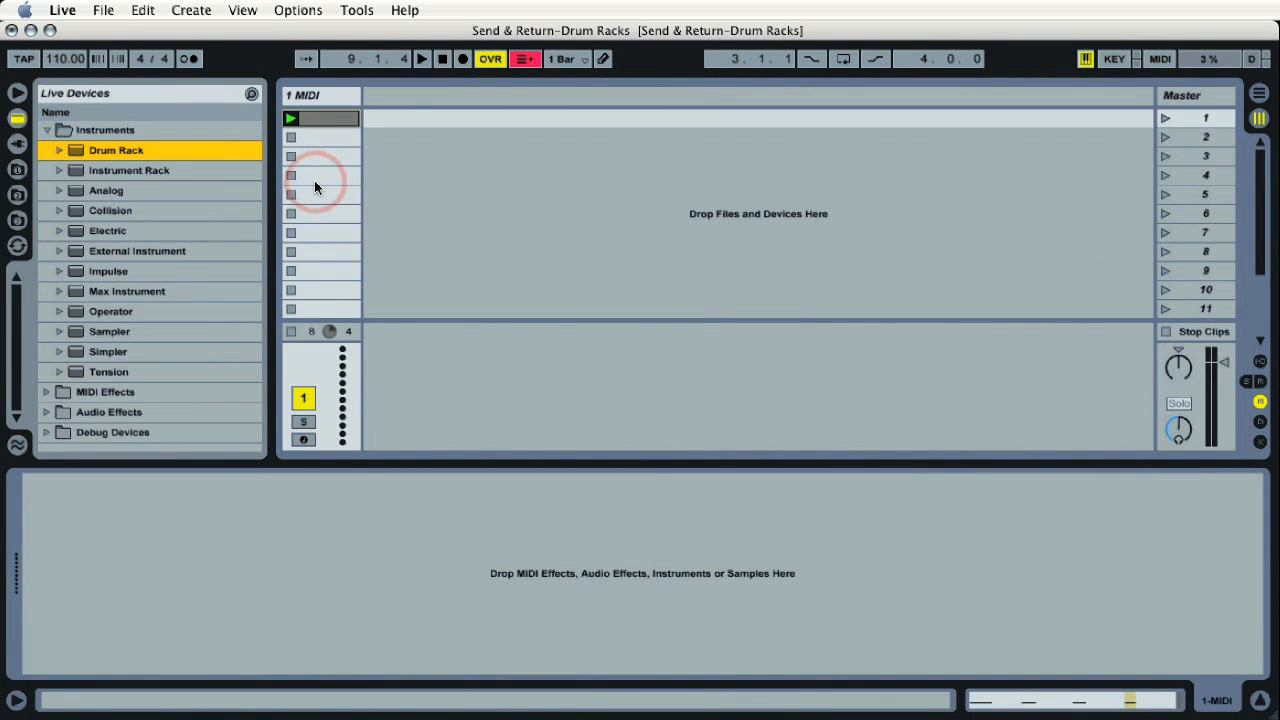
{"action": "double_click", "coordinate": [115, 150]}
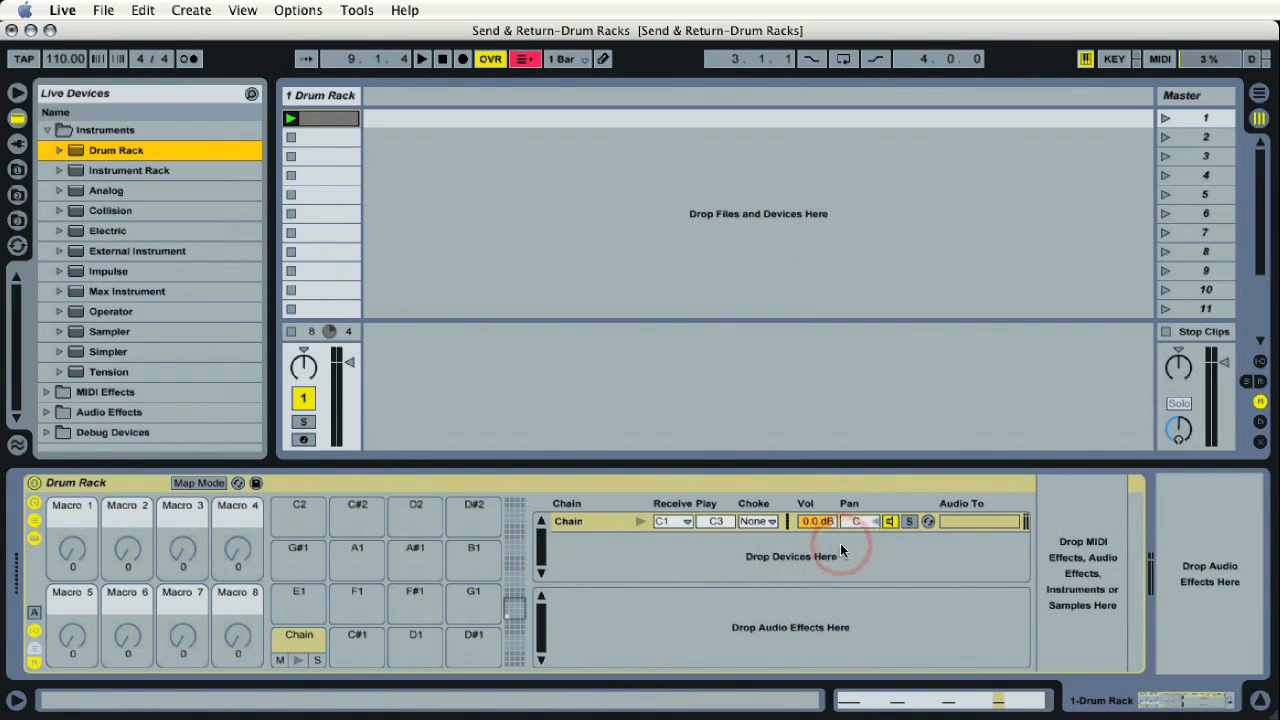
{"action": "mouse_move", "coordinate": [803, 637]}
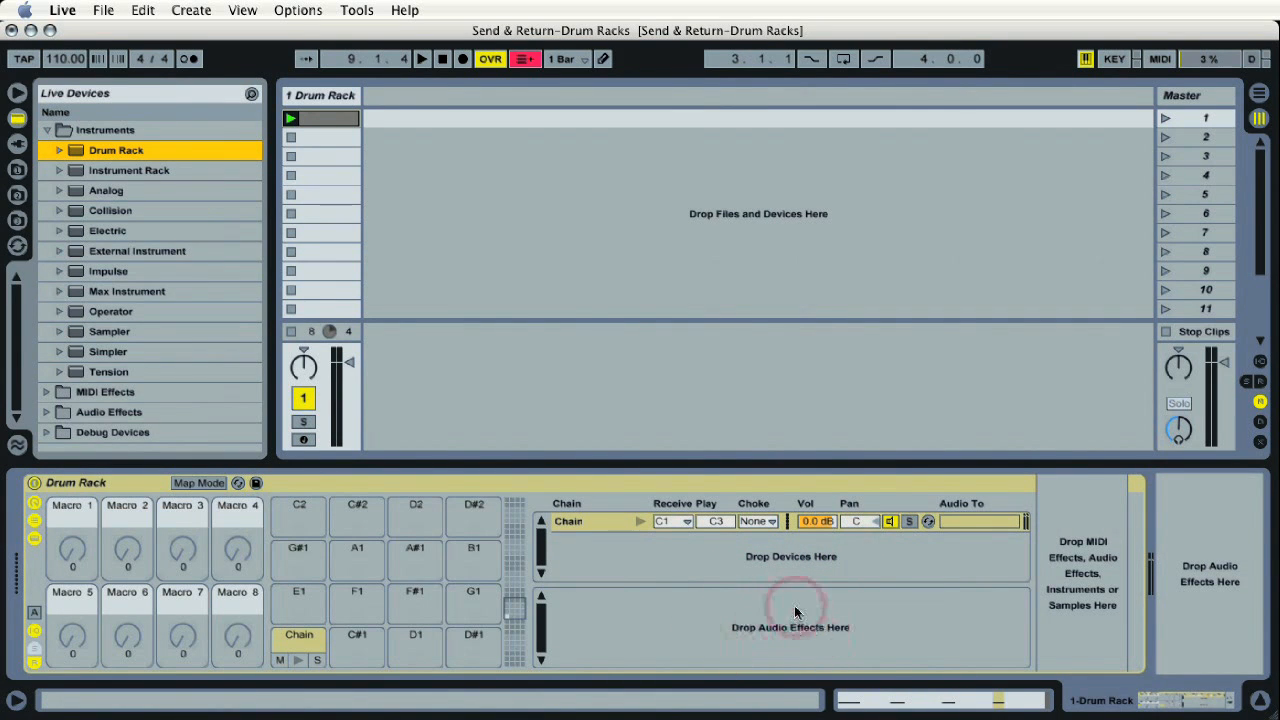
{"action": "mouse_move", "coordinate": [744, 575]}
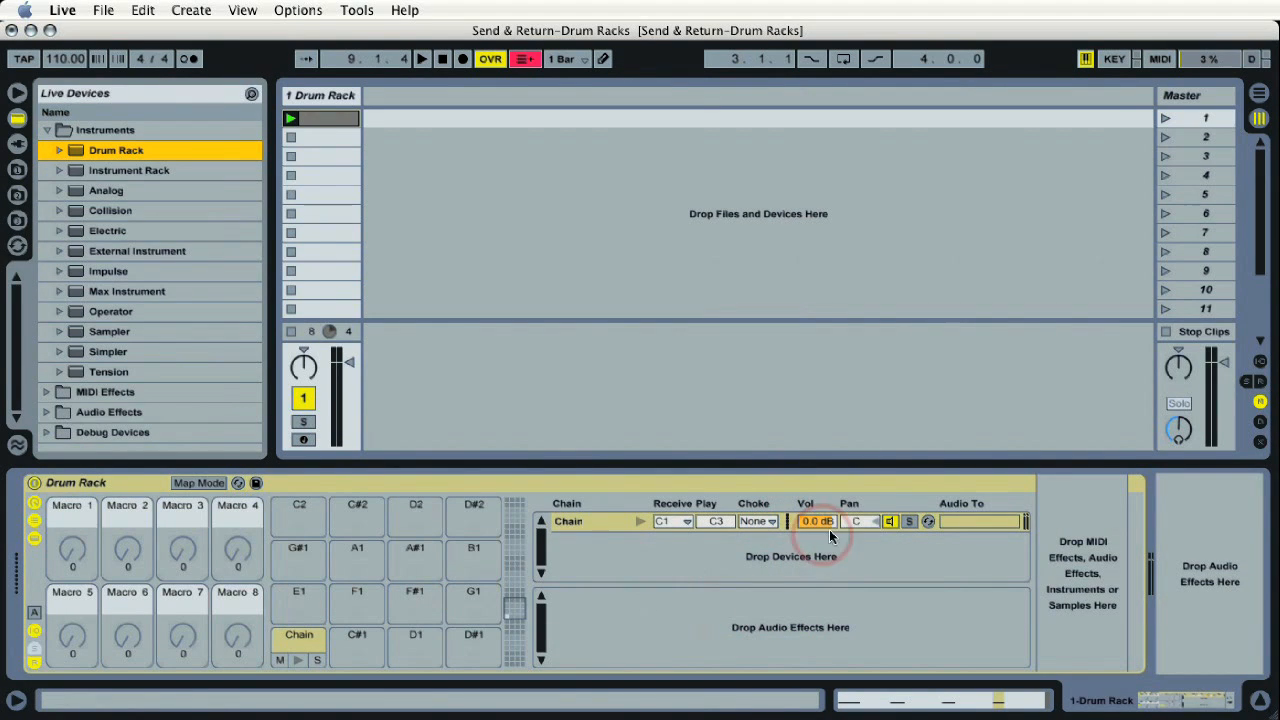
{"action": "mouse_move", "coordinate": [720, 562]}
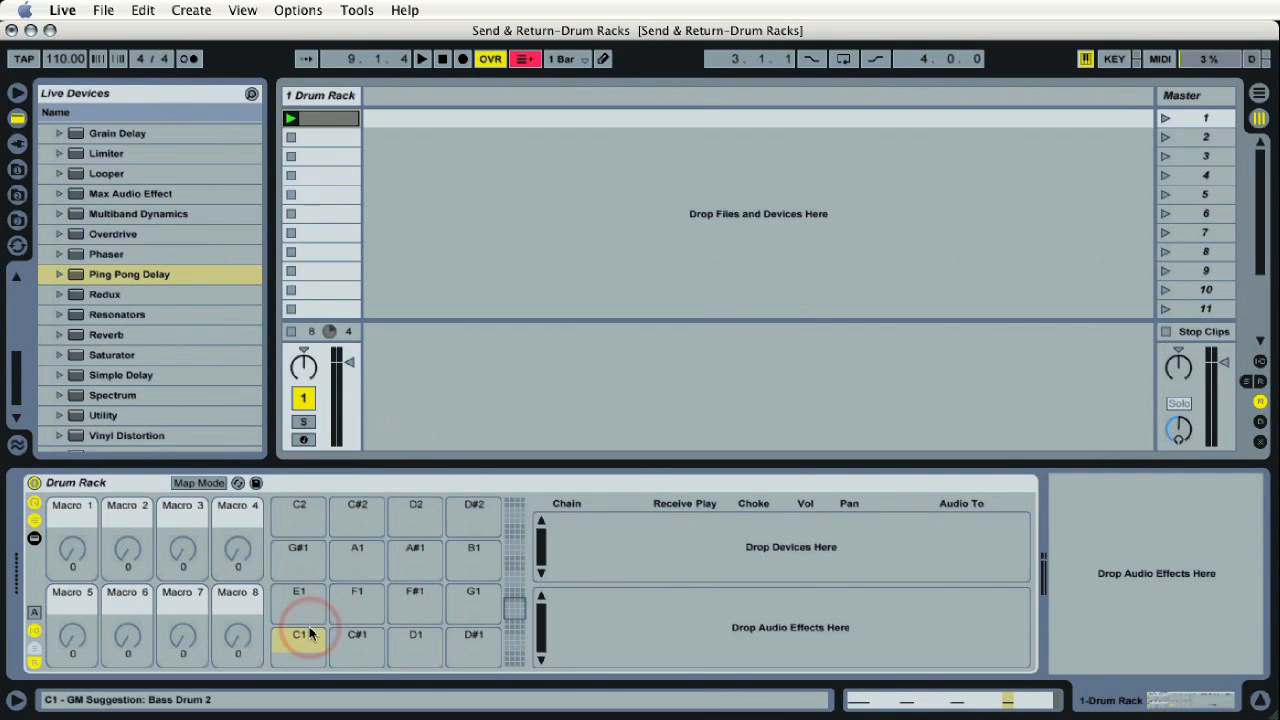
- Select empty pad C1 and add Reverb as a return chain
{"action": "left_click", "coordinate": [356, 590]}
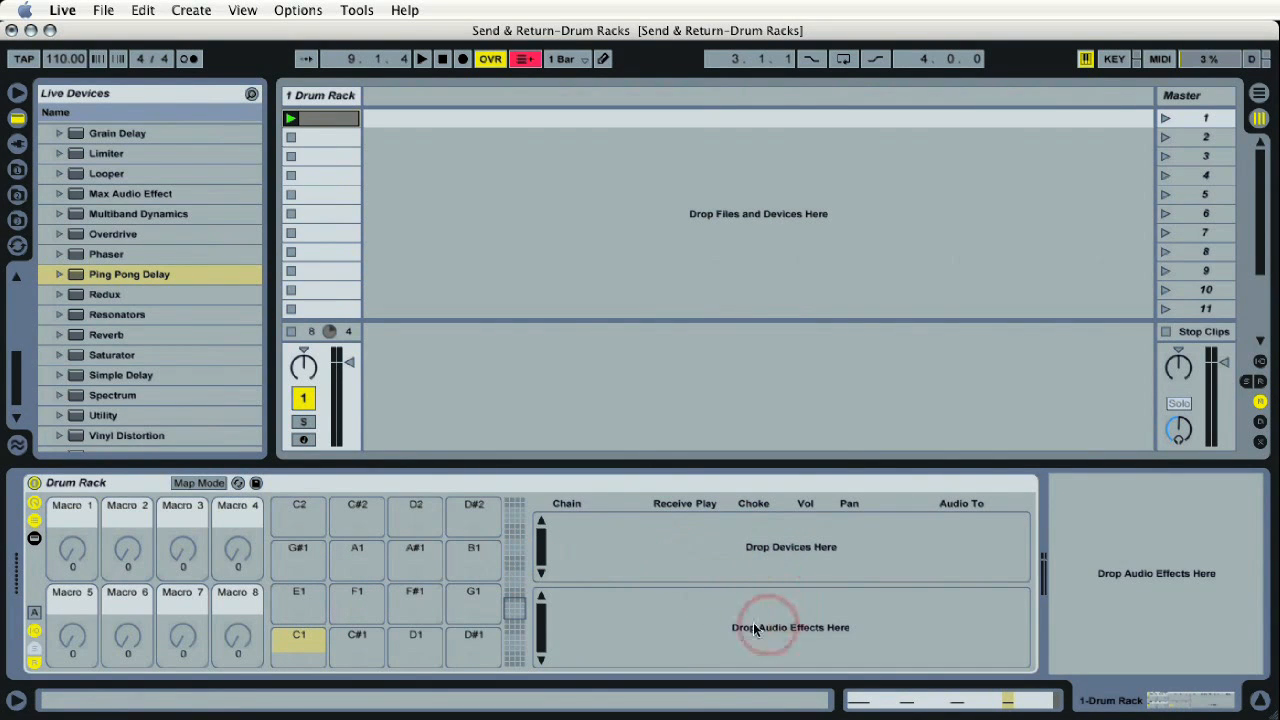
{"action": "mouse_move", "coordinate": [748, 550]}
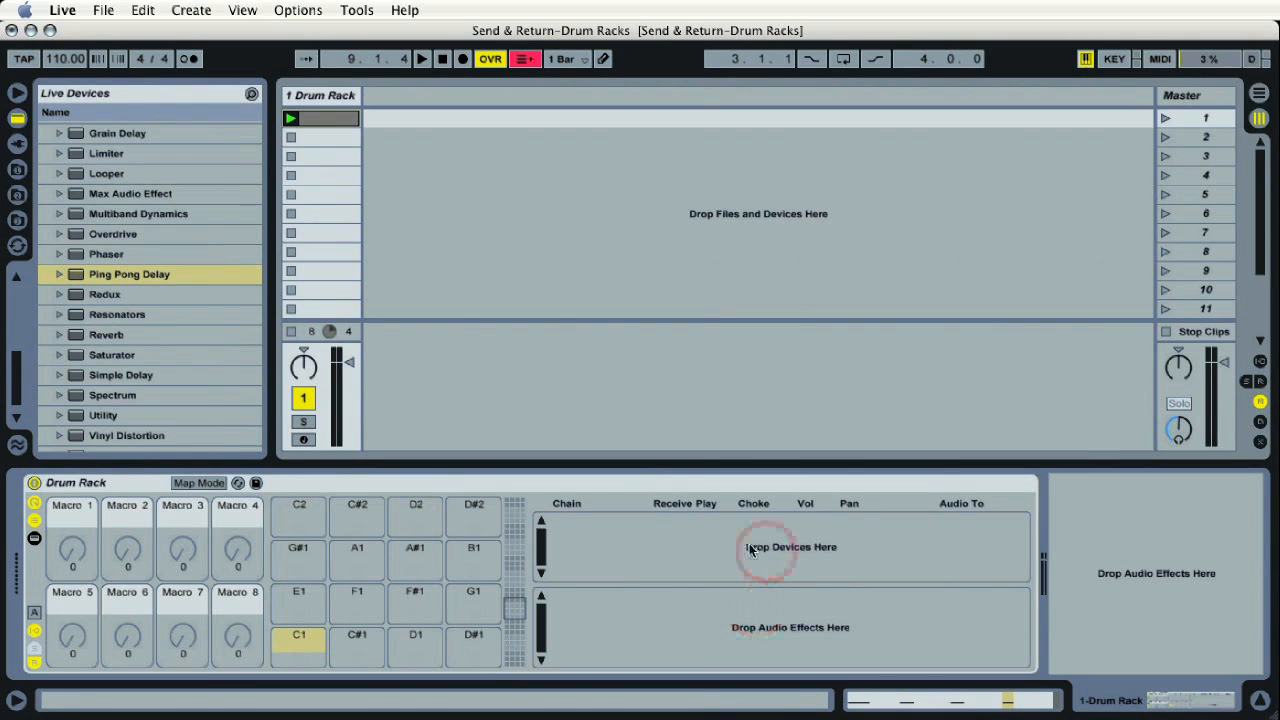
{"action": "mouse_move", "coordinate": [107, 334]}
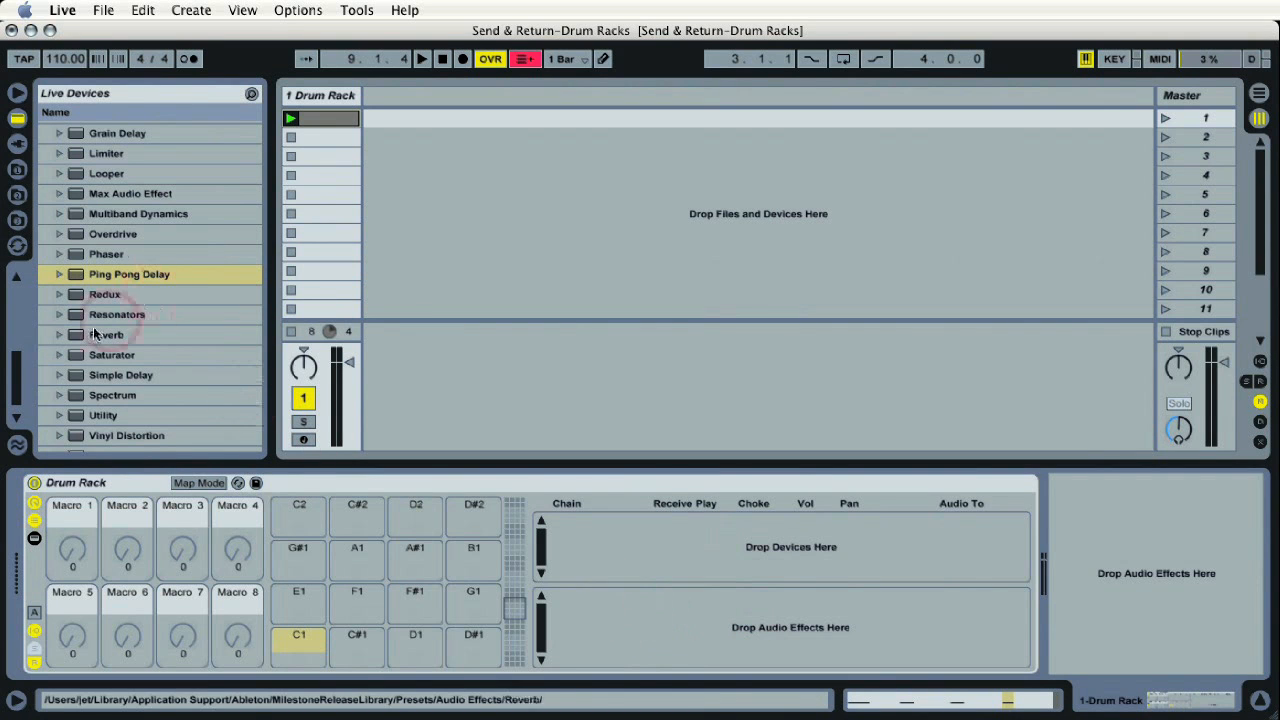
{"action": "mouse_move", "coordinate": [150, 375]}
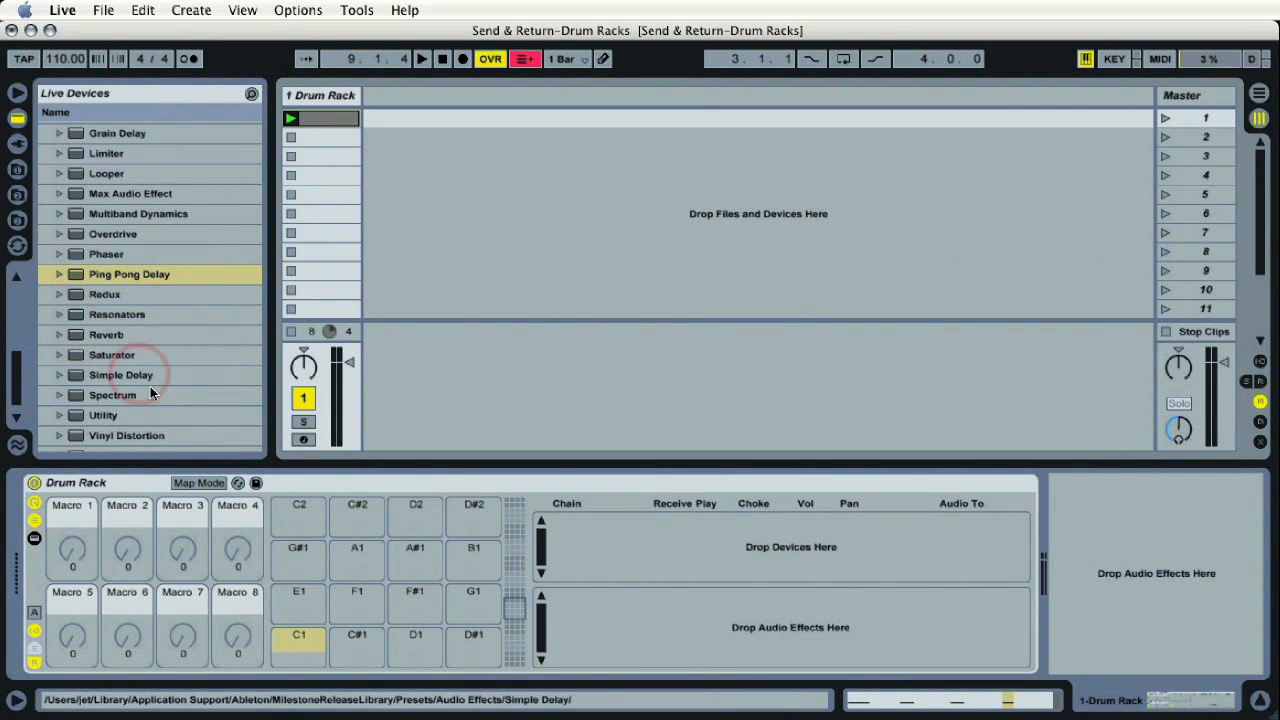
{"action": "left_click", "coordinate": [117, 314]}
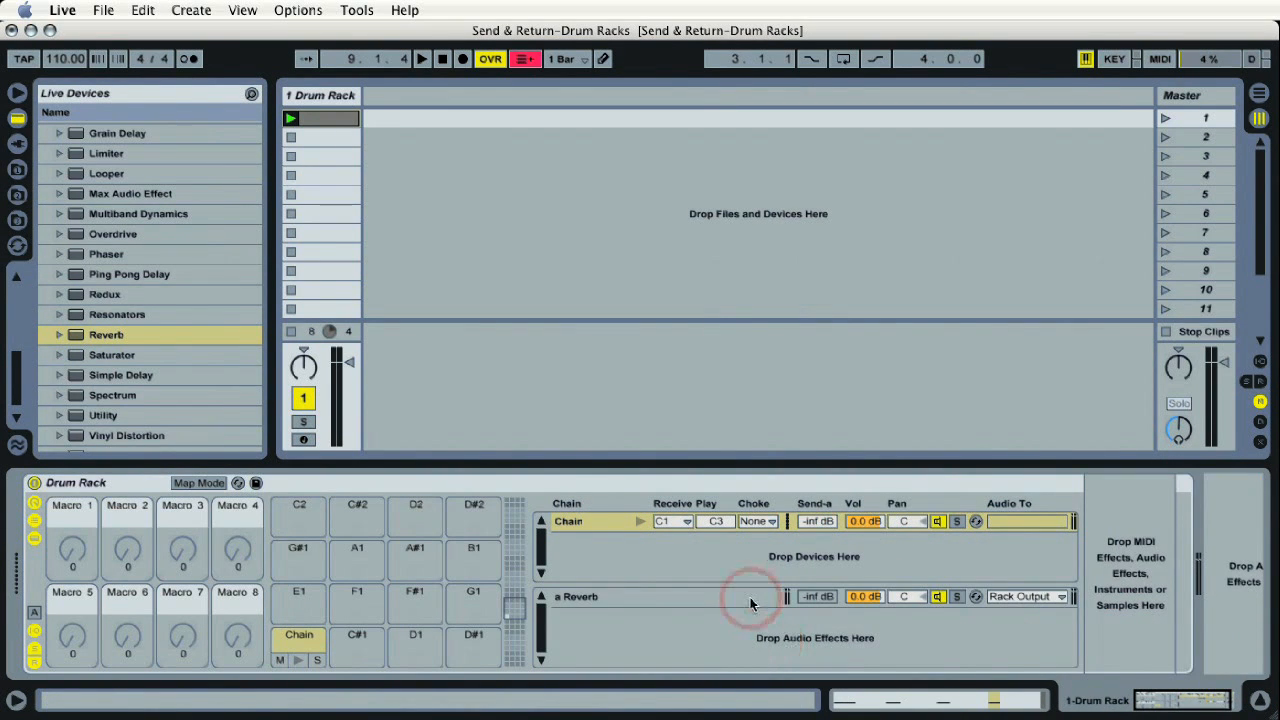
- Clear pad C1 and add Reverb to the return chains area again
{"action": "left_click", "coordinate": [576, 596]}
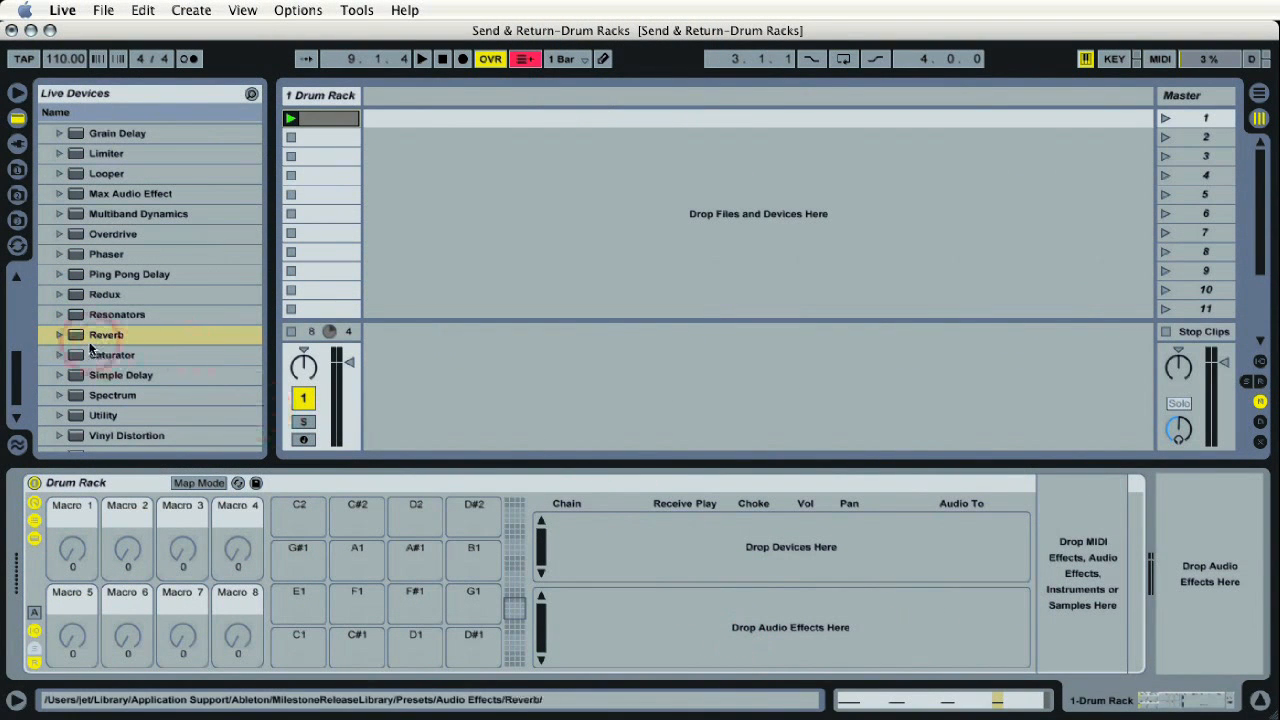
{"action": "left_click", "coordinate": [106, 334]}
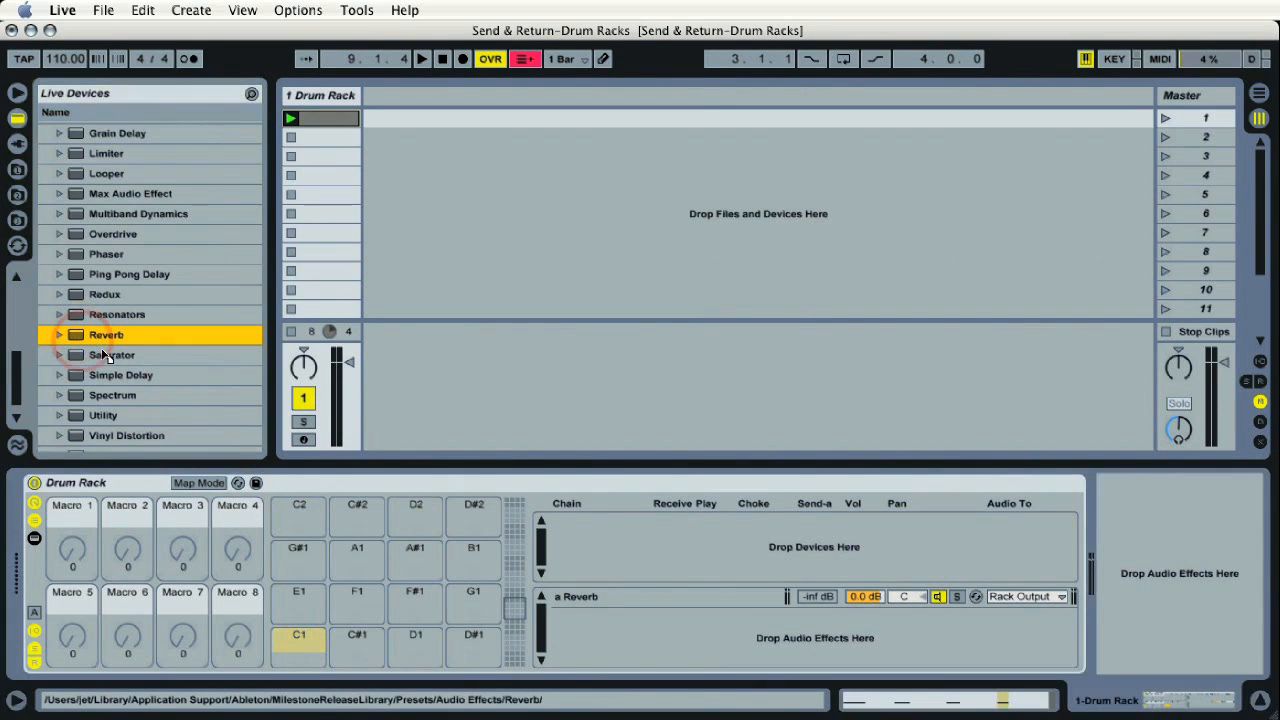
{"action": "left_click", "coordinate": [298, 637]}
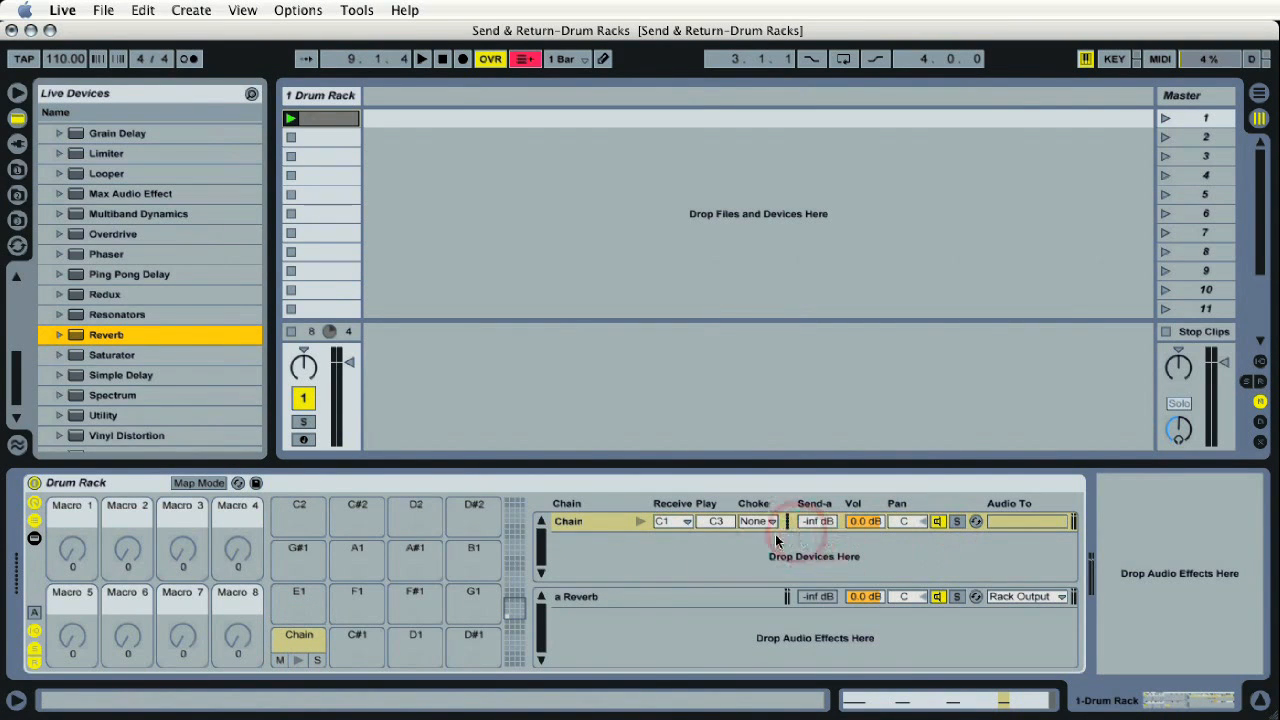
- Add Ping Pong Delay as a b PingPong return chain below a Reverb
{"action": "left_click", "coordinate": [298, 636]}
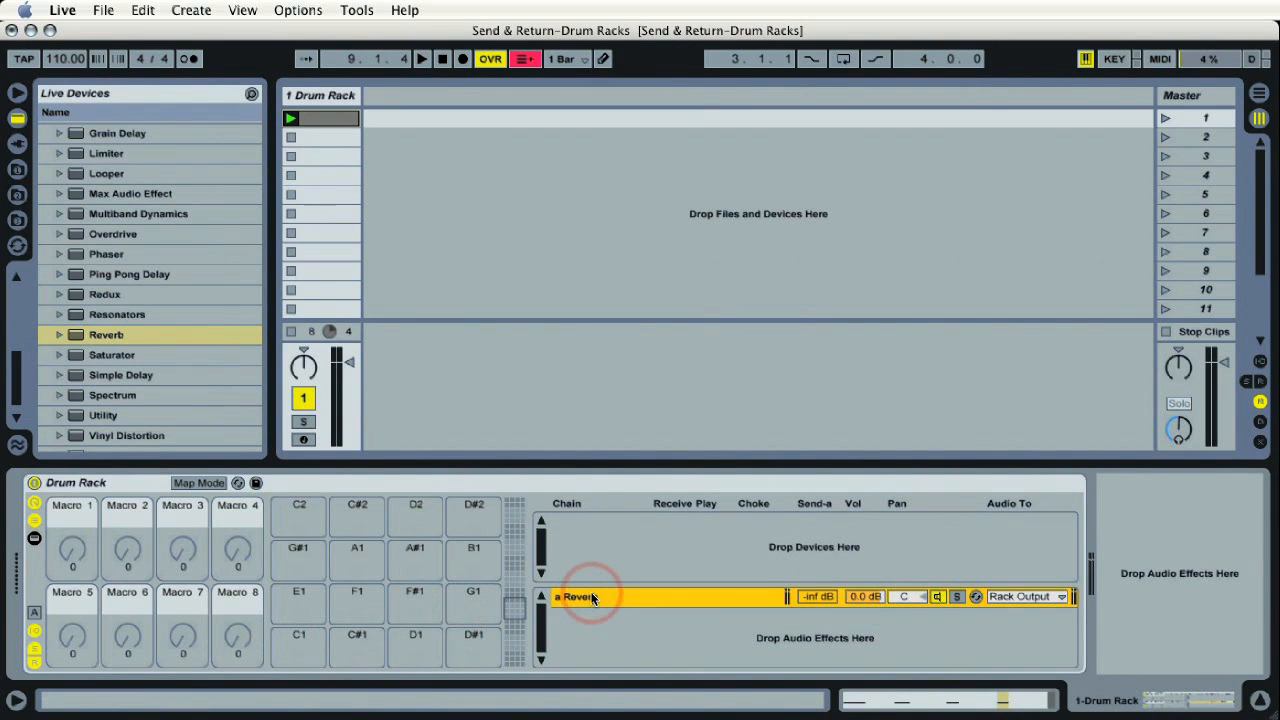
{"action": "mouse_move", "coordinate": [105, 293]}
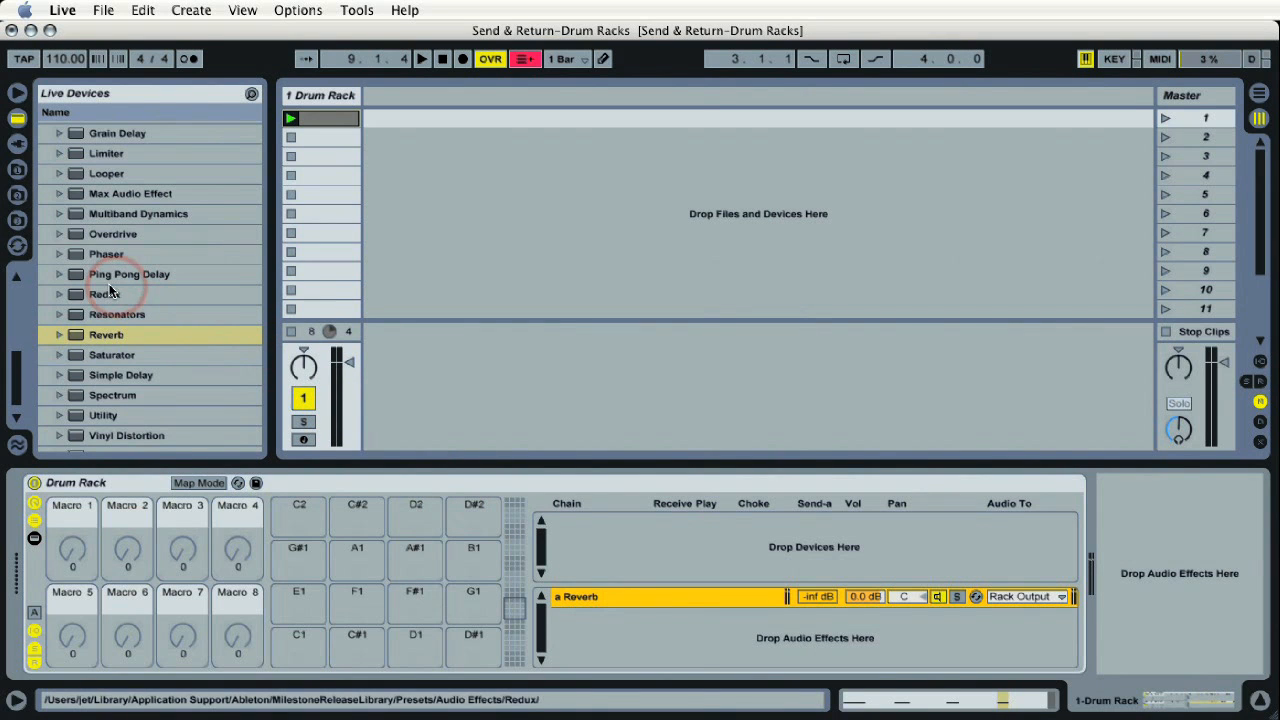
{"action": "mouse_move", "coordinate": [105, 253]}
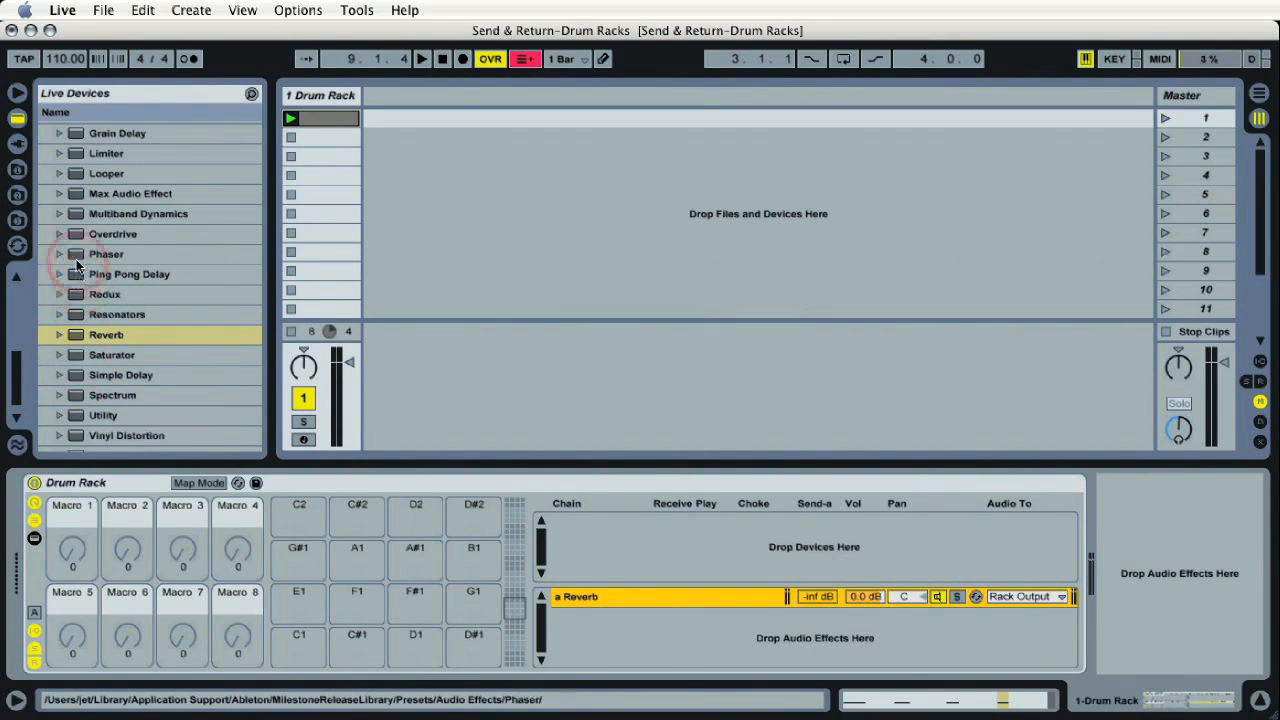
{"action": "left_click", "coordinate": [128, 274]}
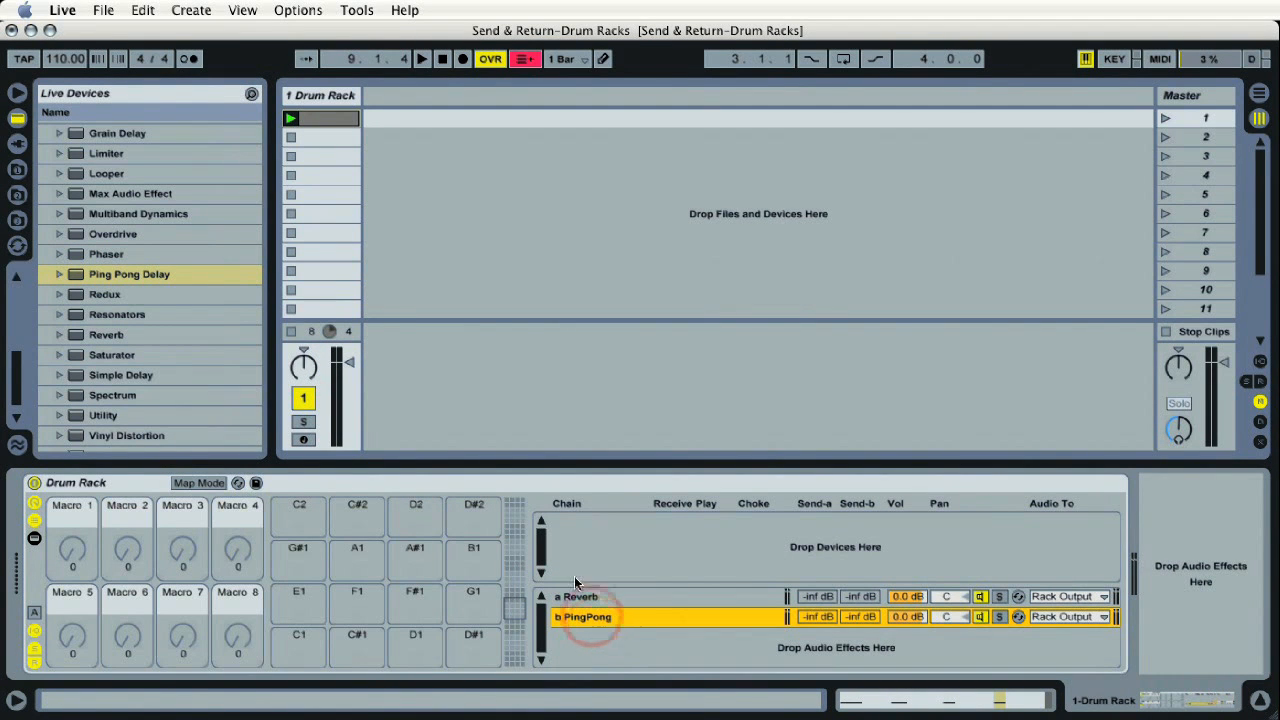
{"action": "left_click", "coordinate": [356, 635]}
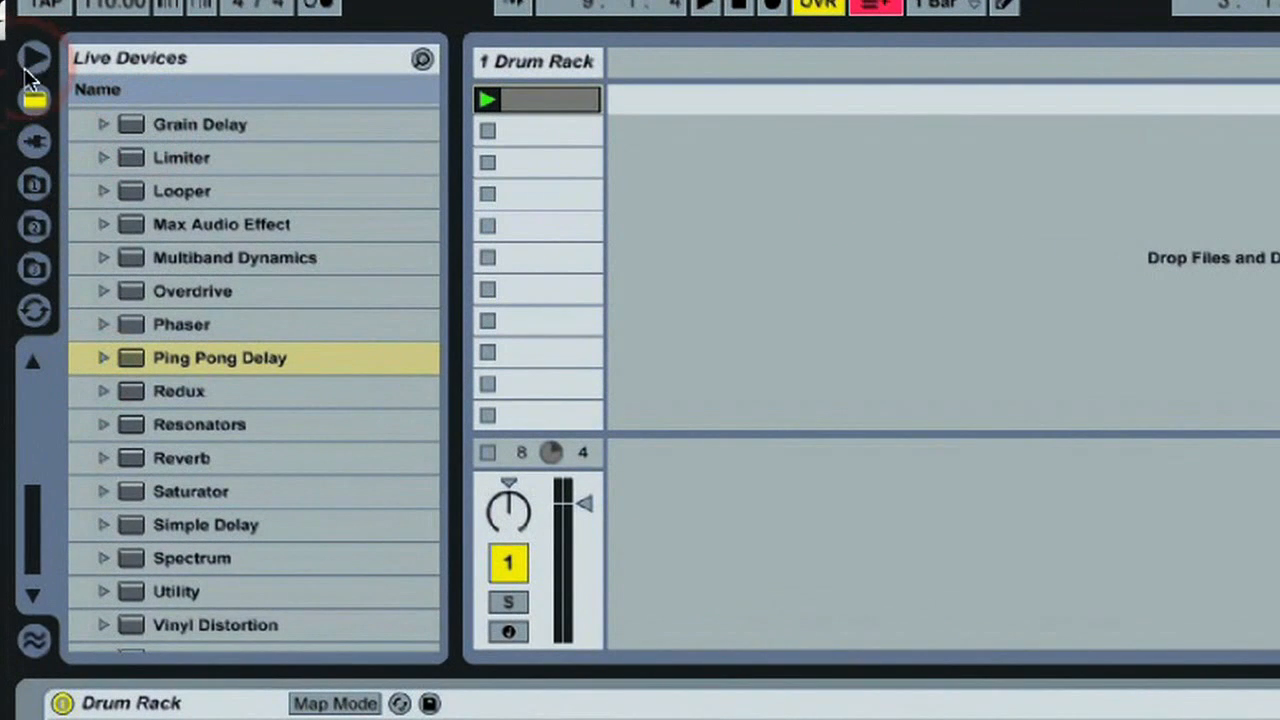
- Load Kick-707 from Instruments > Drum Rack > Kick onto pad C1
{"action": "left_click", "coordinate": [33, 103]}
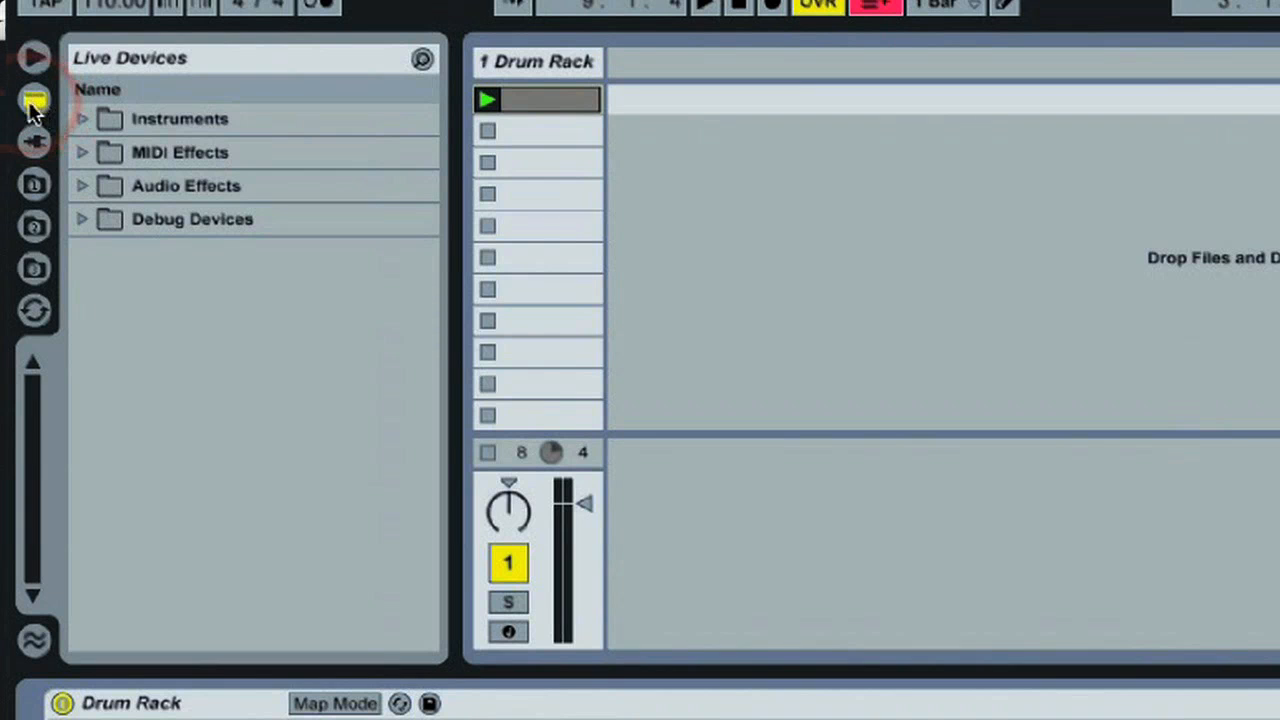
{"action": "left_click", "coordinate": [82, 118]}
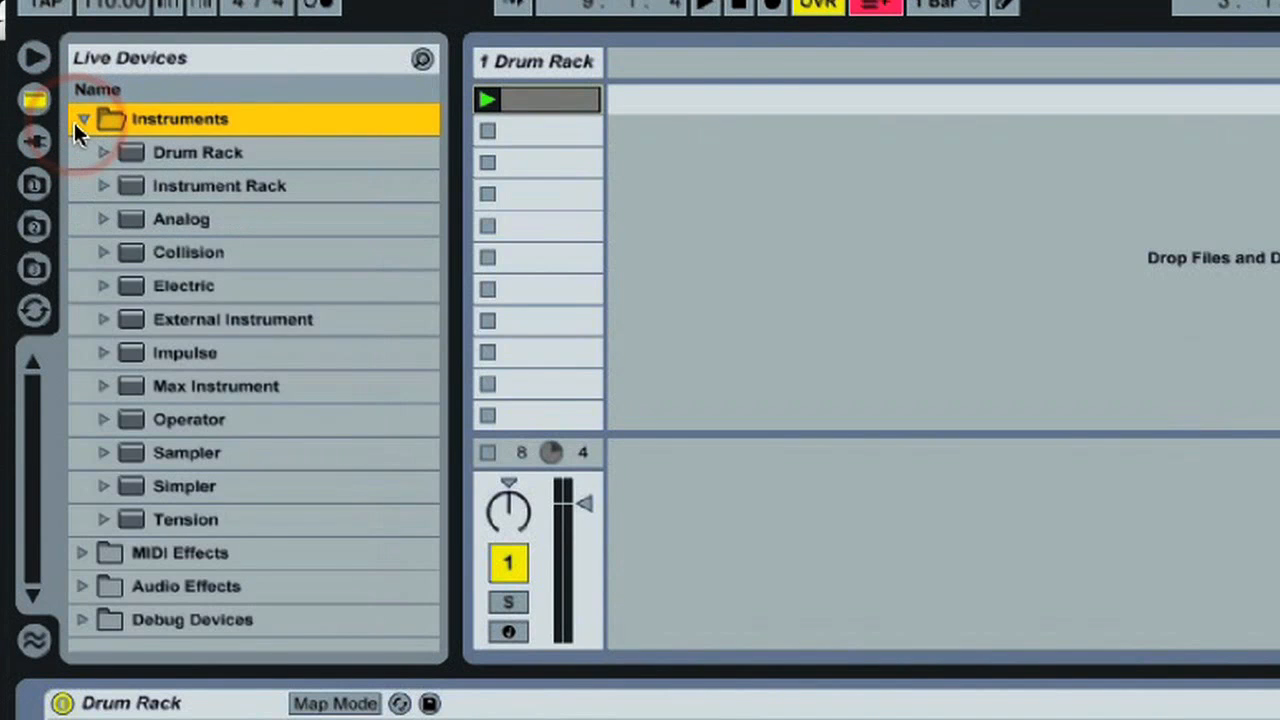
{"action": "left_click", "coordinate": [103, 152]}
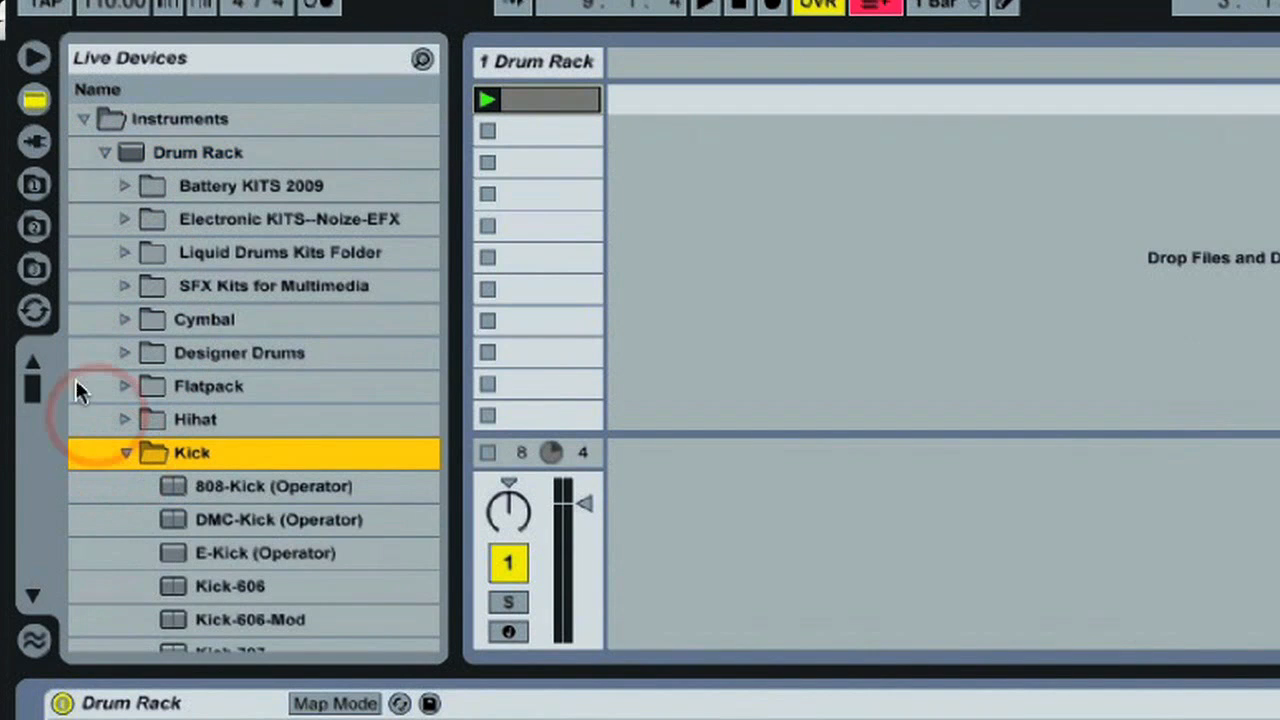
{"action": "scroll", "scroll_direction": "down", "scroll_amount": 3}
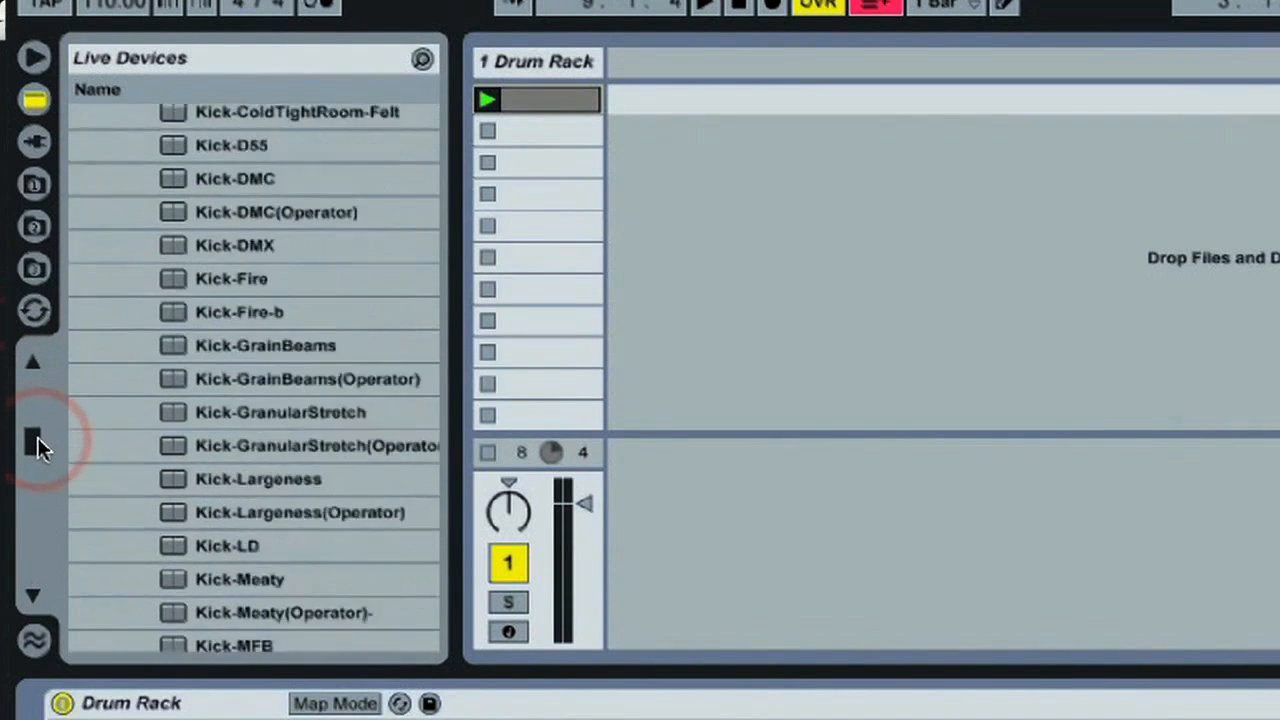
{"action": "scroll", "scroll_direction": "down", "scroll_amount": 3}
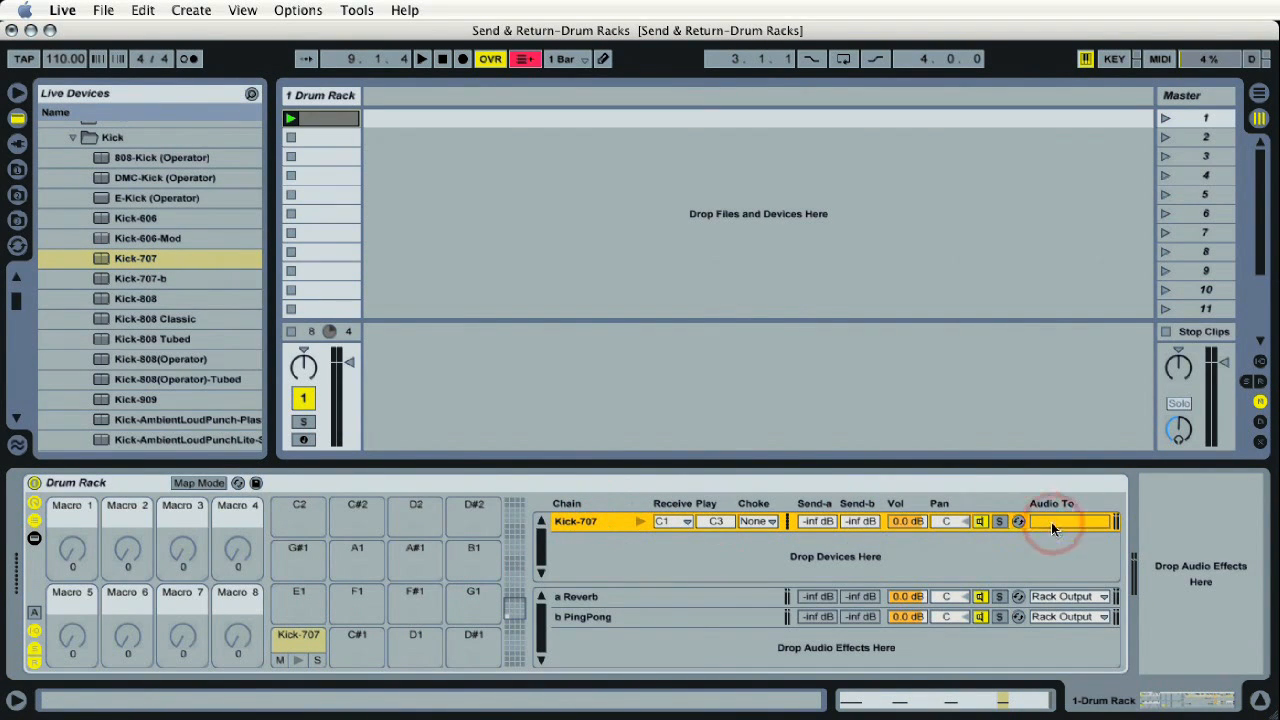
{"action": "left_click", "coordinate": [1050, 521]}
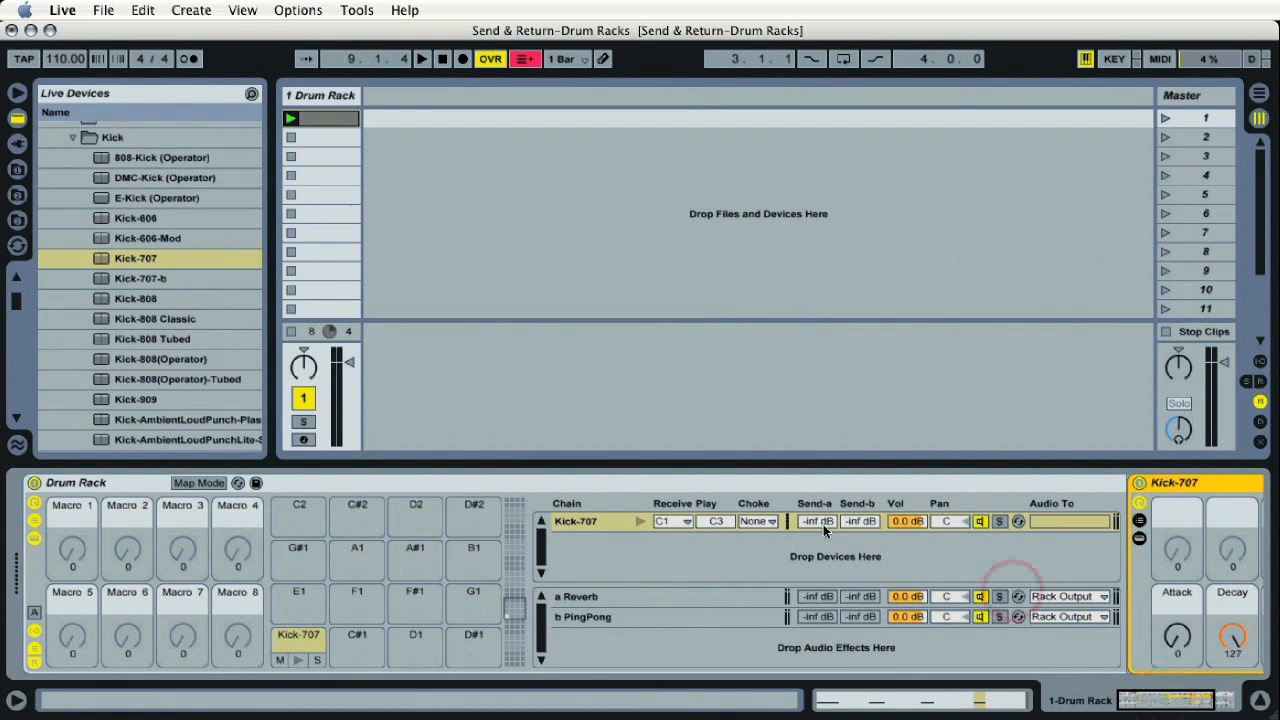
{"action": "left_click", "coordinate": [73, 137]}
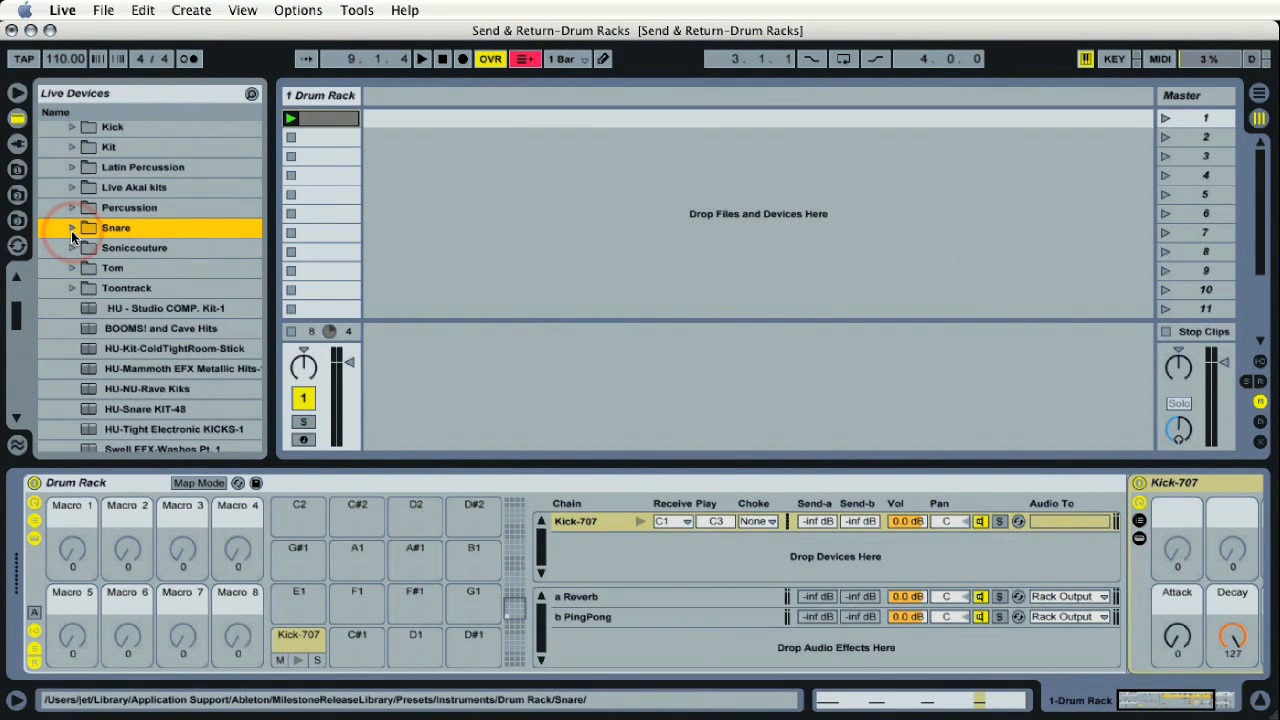
- Load the Rim-909 preset from the Snare folder onto pad D1 and select its chain
{"action": "left_click", "coordinate": [71, 227]}
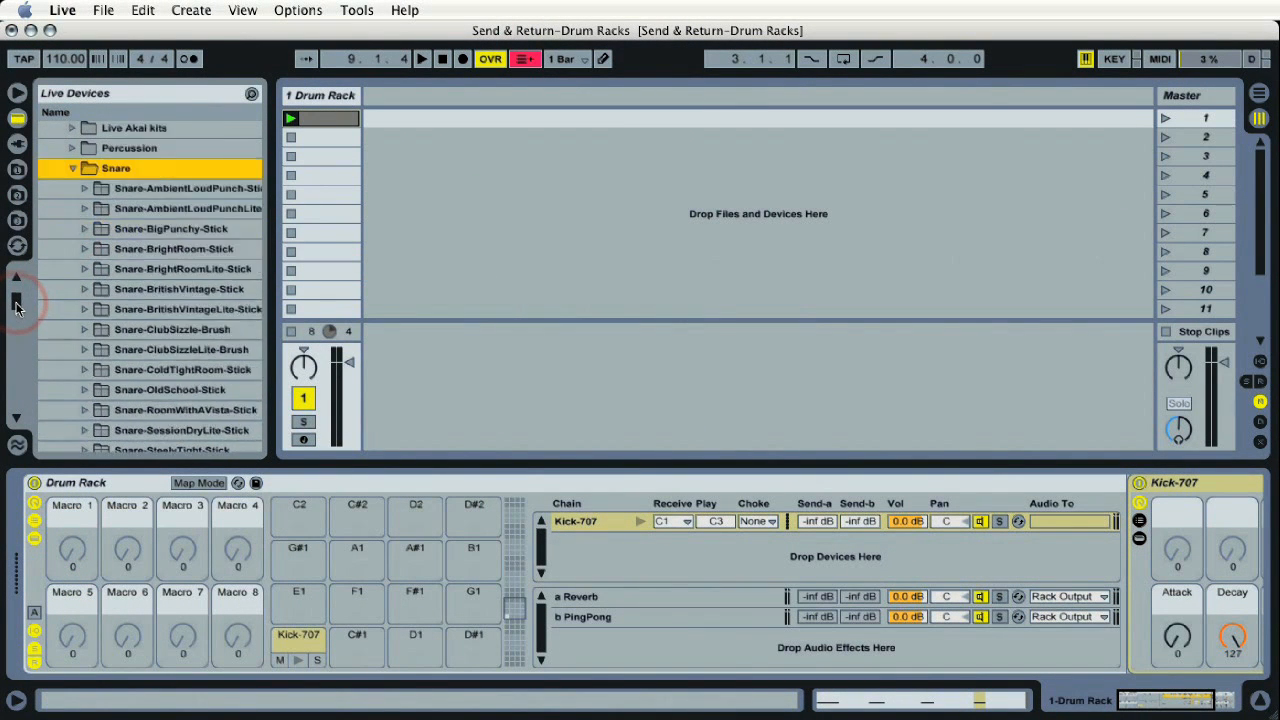
{"action": "scroll", "scroll_direction": "down", "scroll_amount": 3}
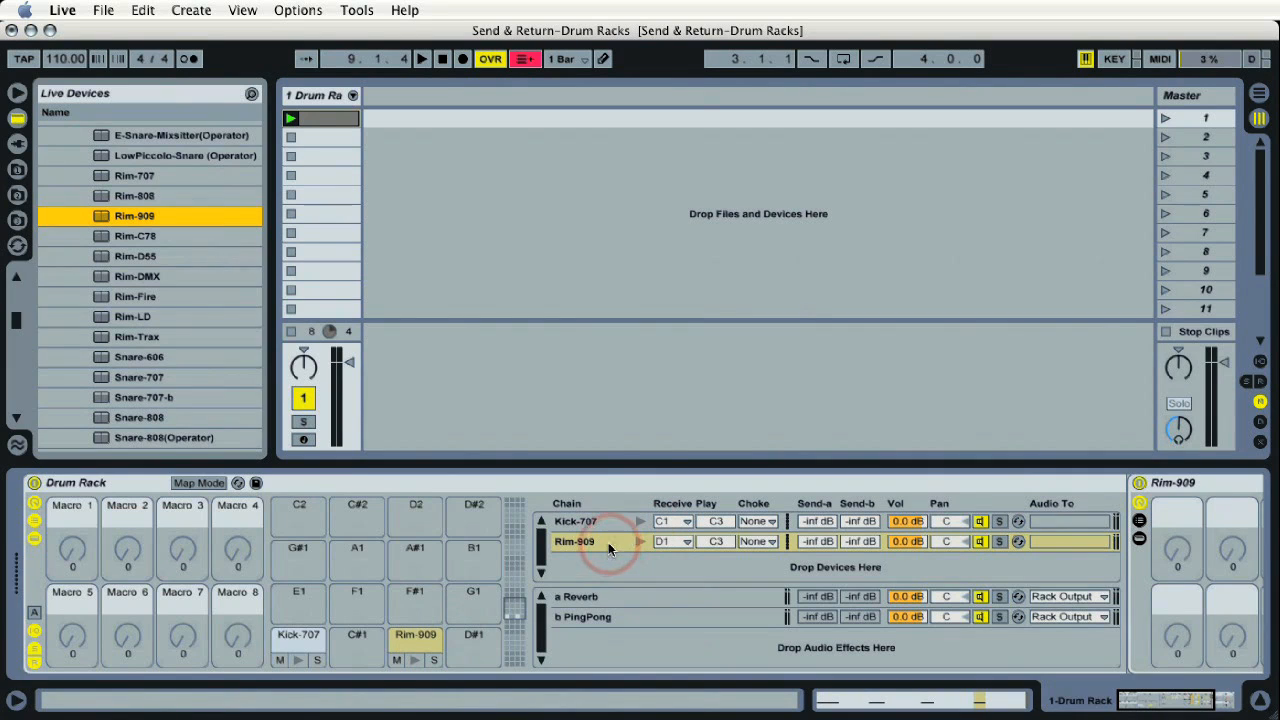
{"action": "left_click", "coordinate": [575, 541]}
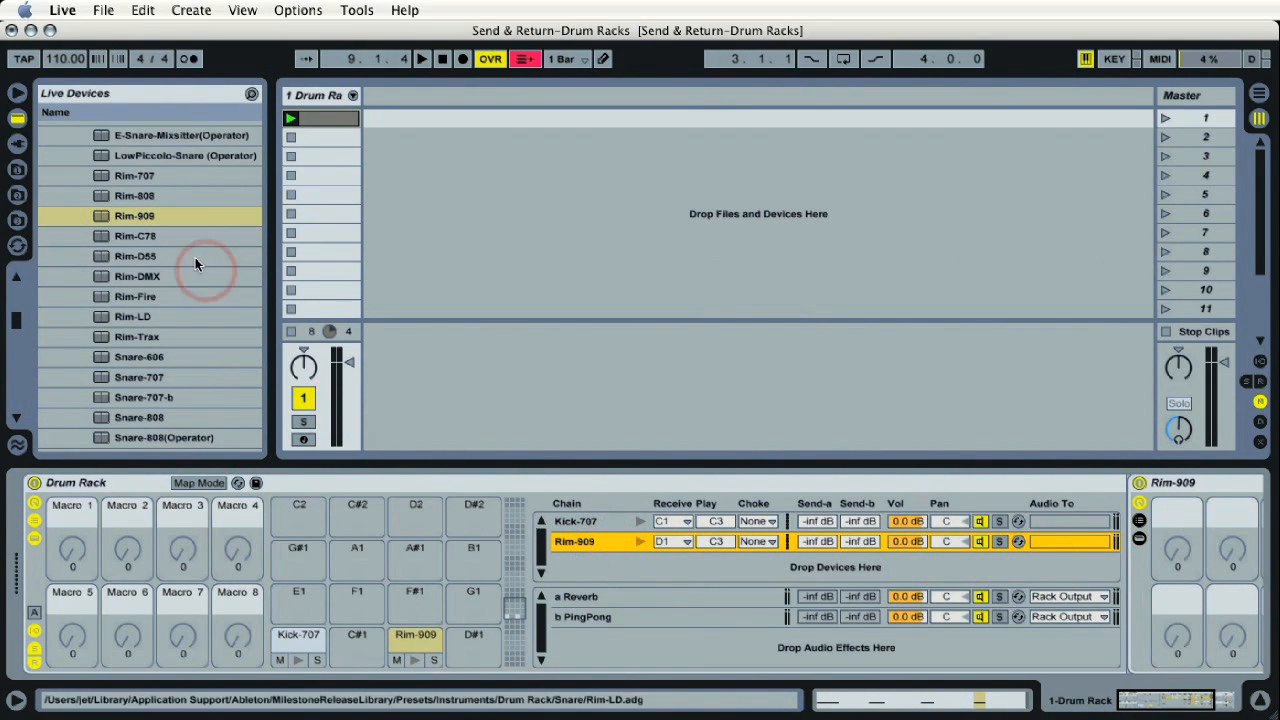
{"action": "scroll", "scroll_direction": "up", "scroll_amount": 3}
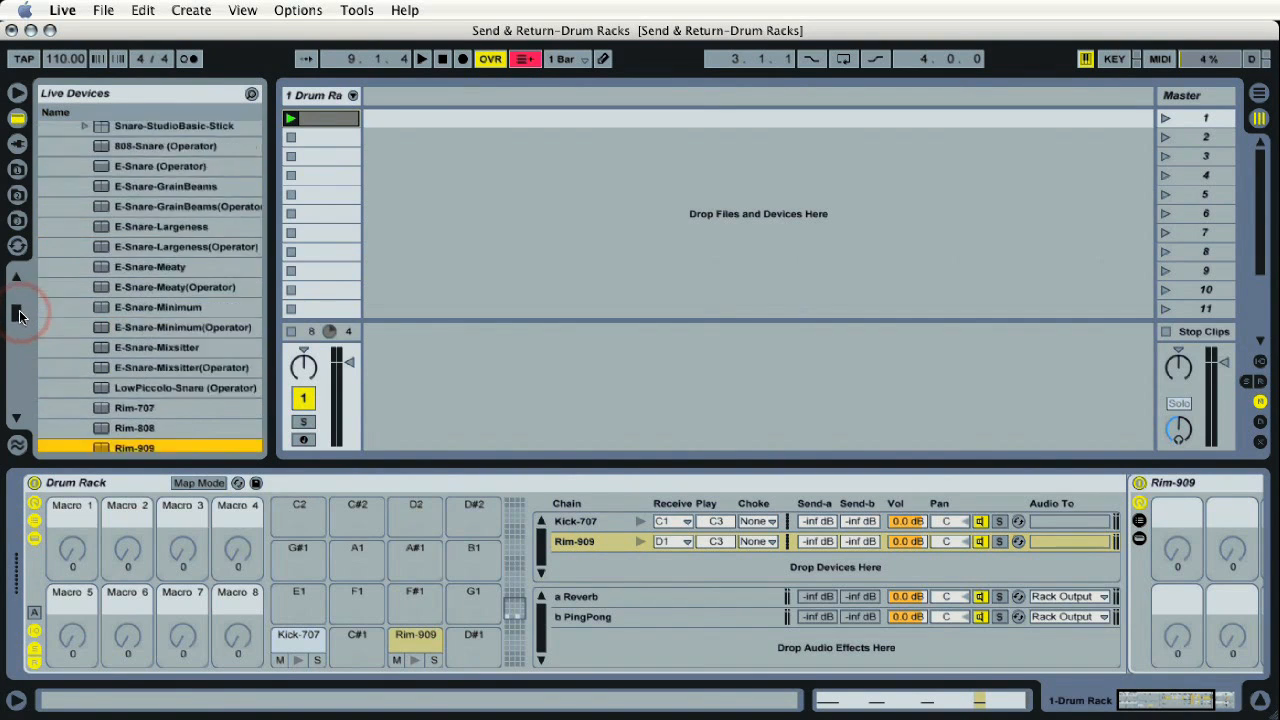
- Load the Hihat-909-Closed preset from the Hihat folder onto pad F#1
{"action": "left_click", "coordinate": [71, 213]}
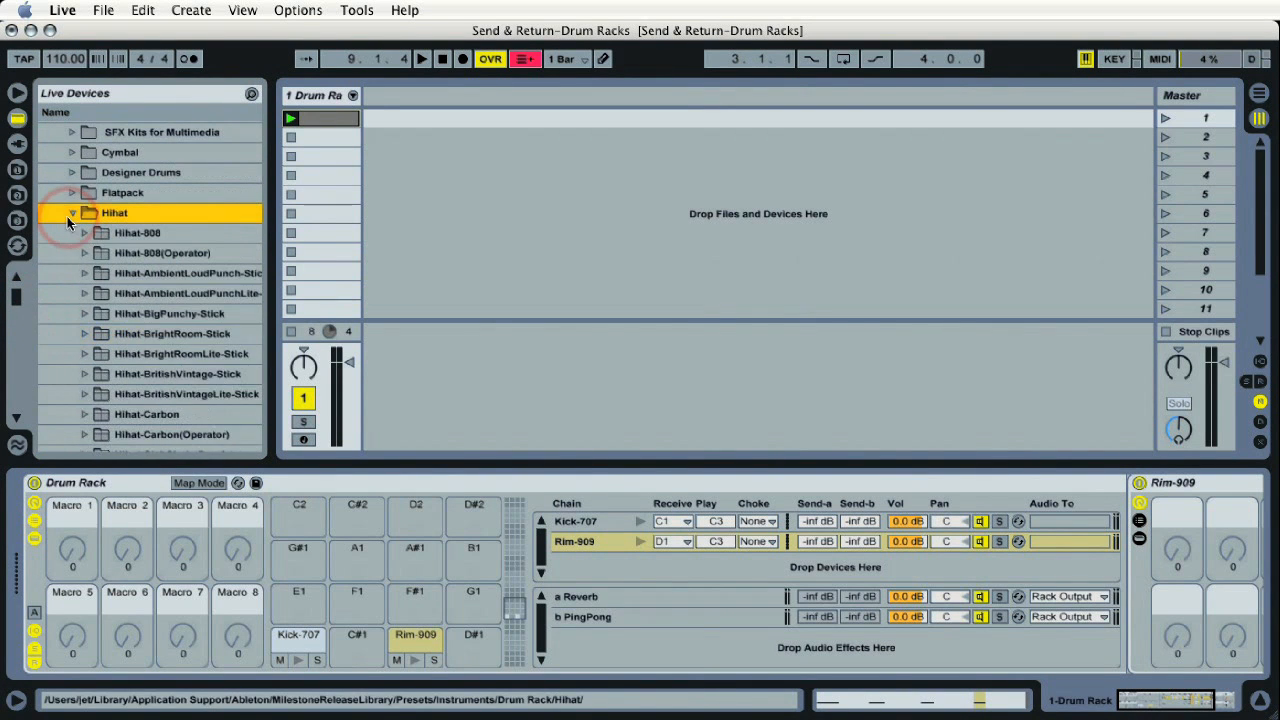
{"action": "scroll", "scroll_direction": "down", "scroll_amount": 3}
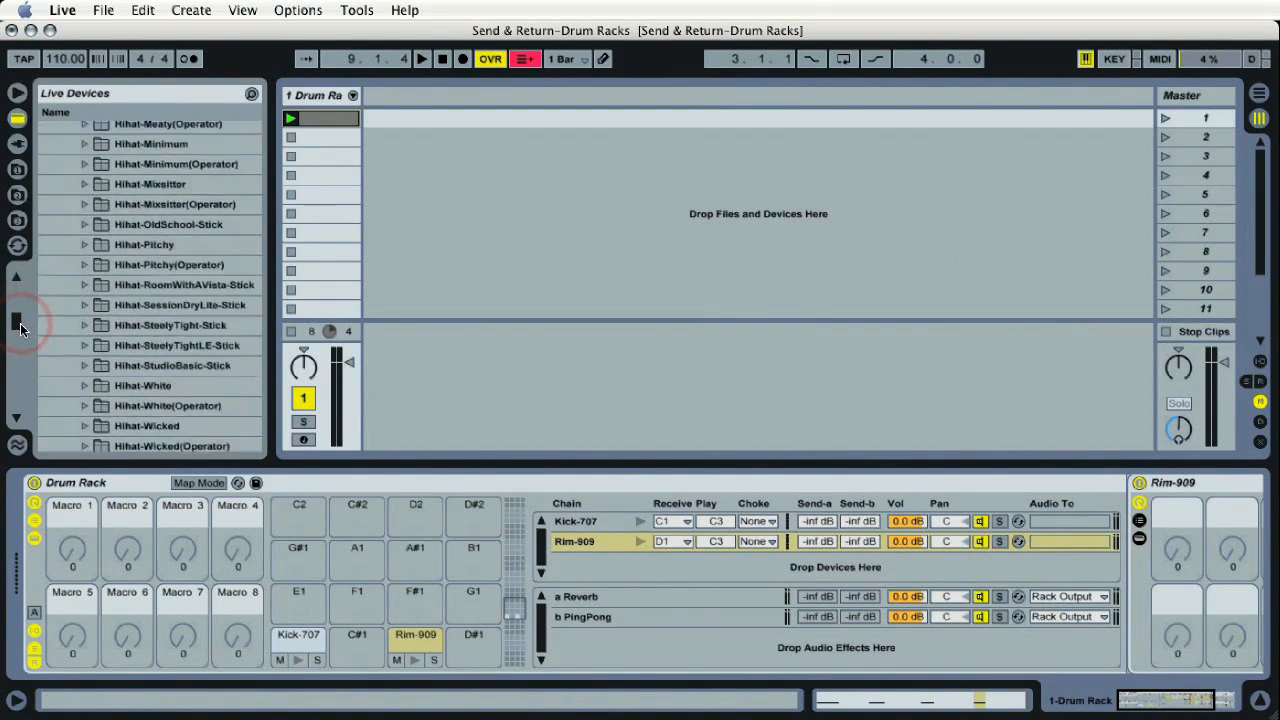
{"action": "scroll", "scroll_direction": "down", "scroll_amount": 3}
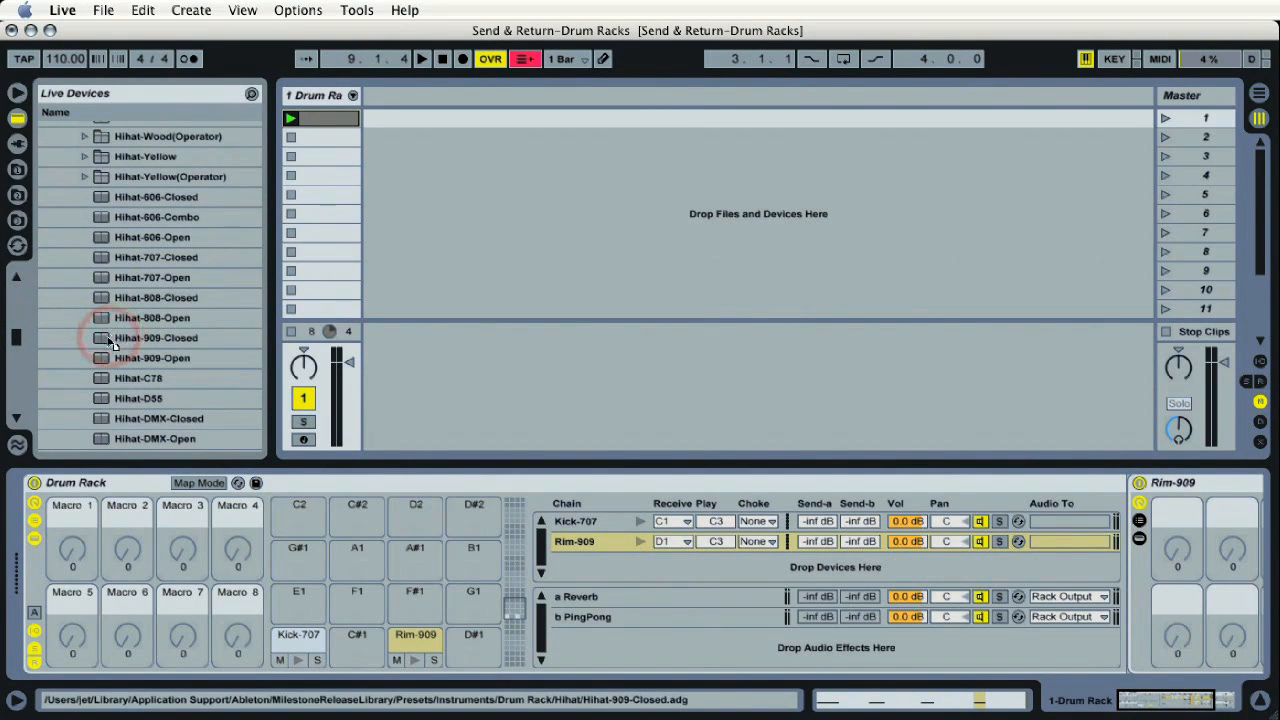
{"action": "left_click", "coordinate": [156, 337]}
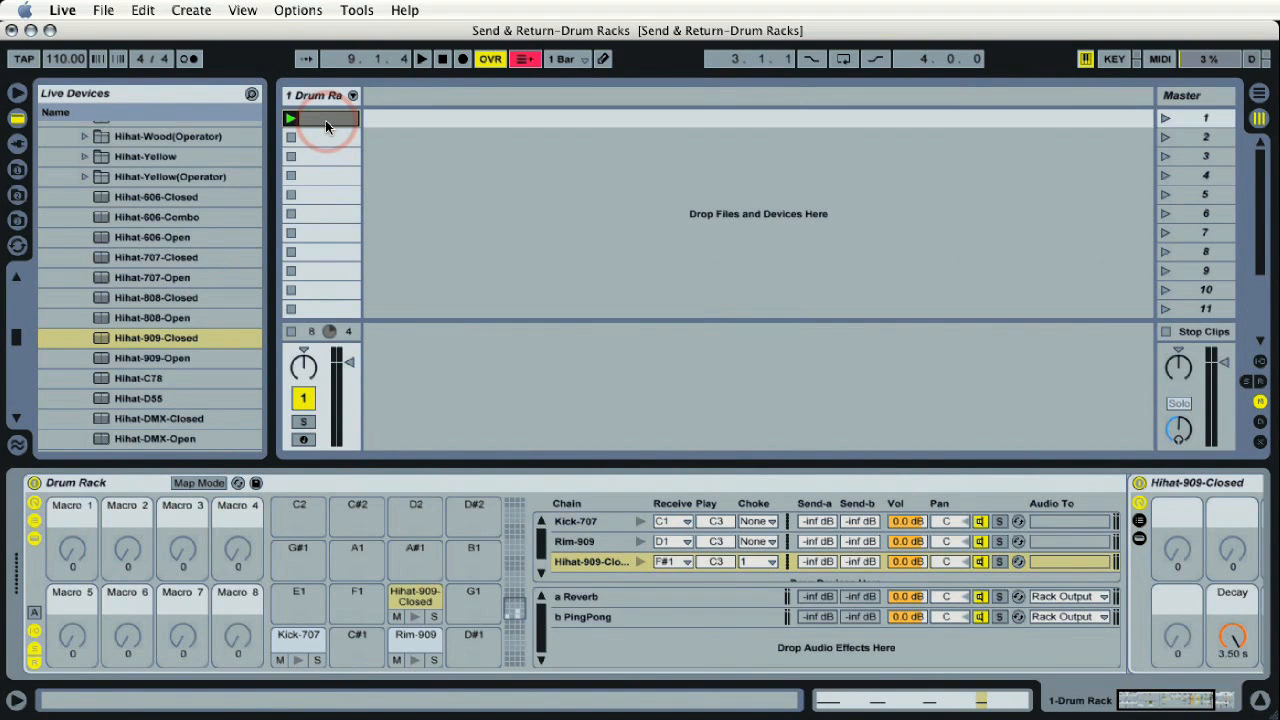
- Create a MIDI clip in the first slot and bring up its note editor
{"action": "left_click", "coordinate": [421, 58]}
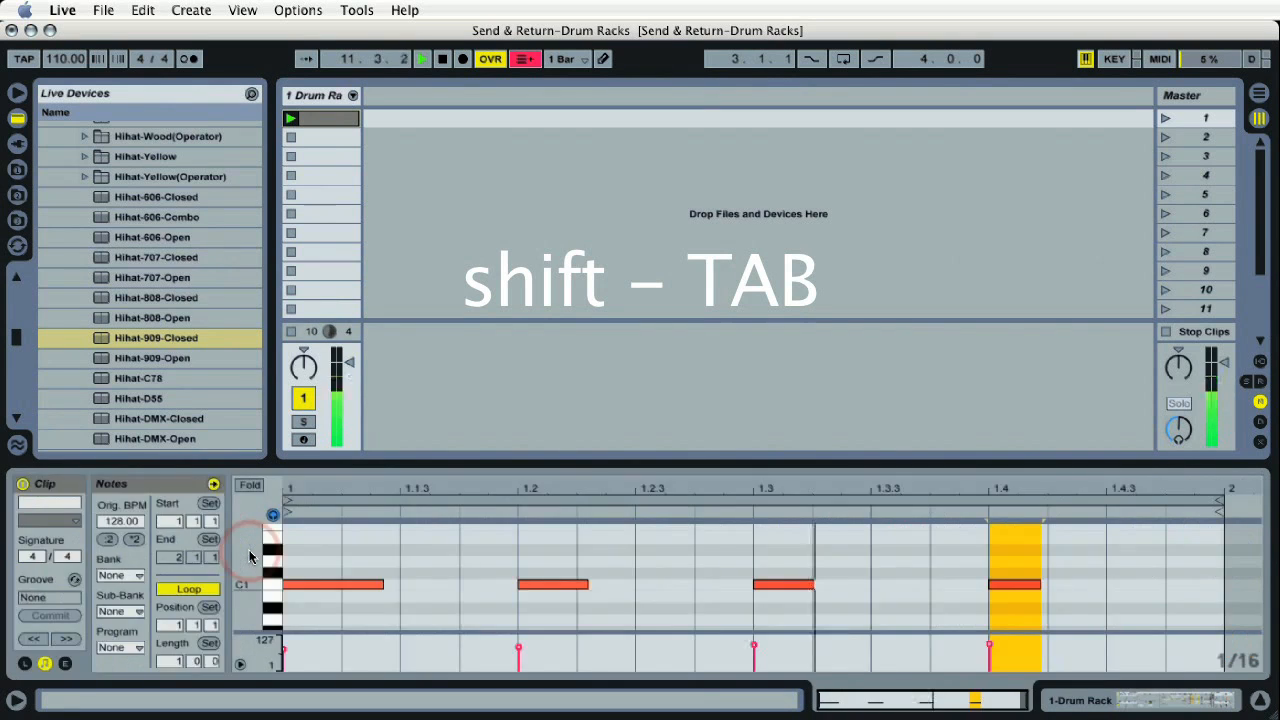
{"action": "key", "text": "shift+Tab"}
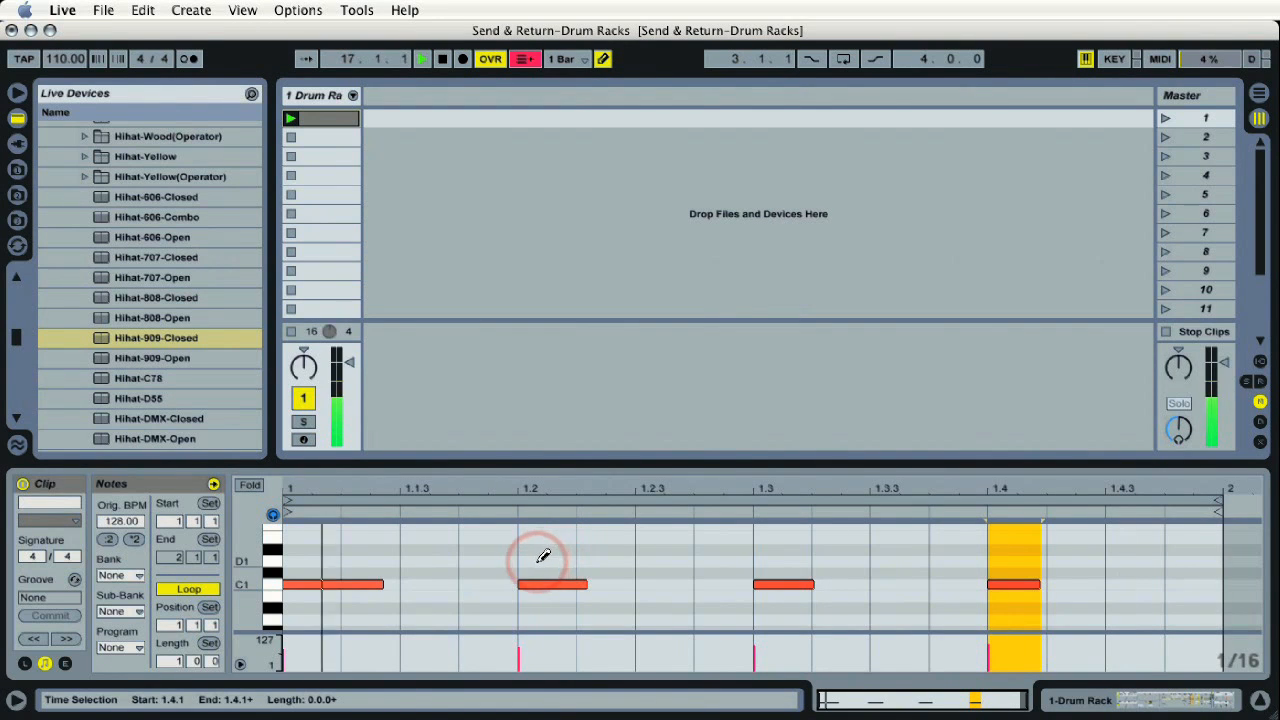
- Draw a D1 rim note at beat two and F#1 hi-hat notes late in the bar
{"action": "left_click", "coordinate": [783, 560]}
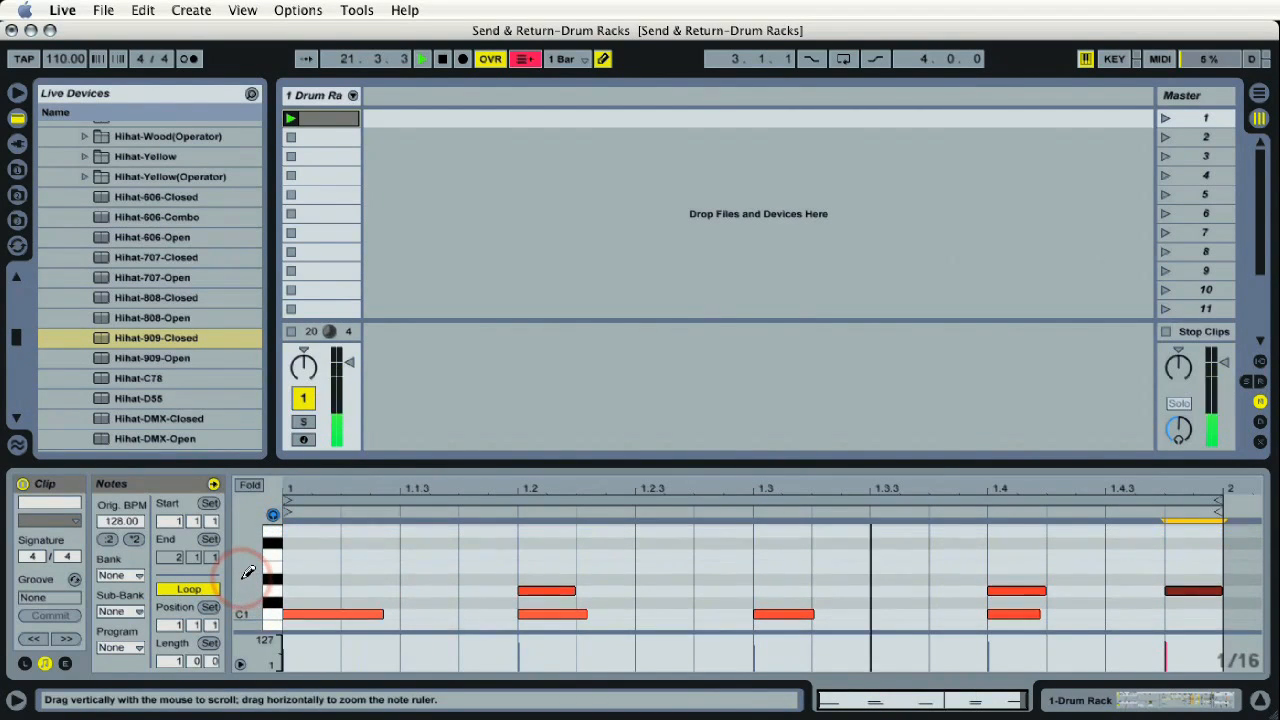
{"action": "left_click", "coordinate": [310, 544]}
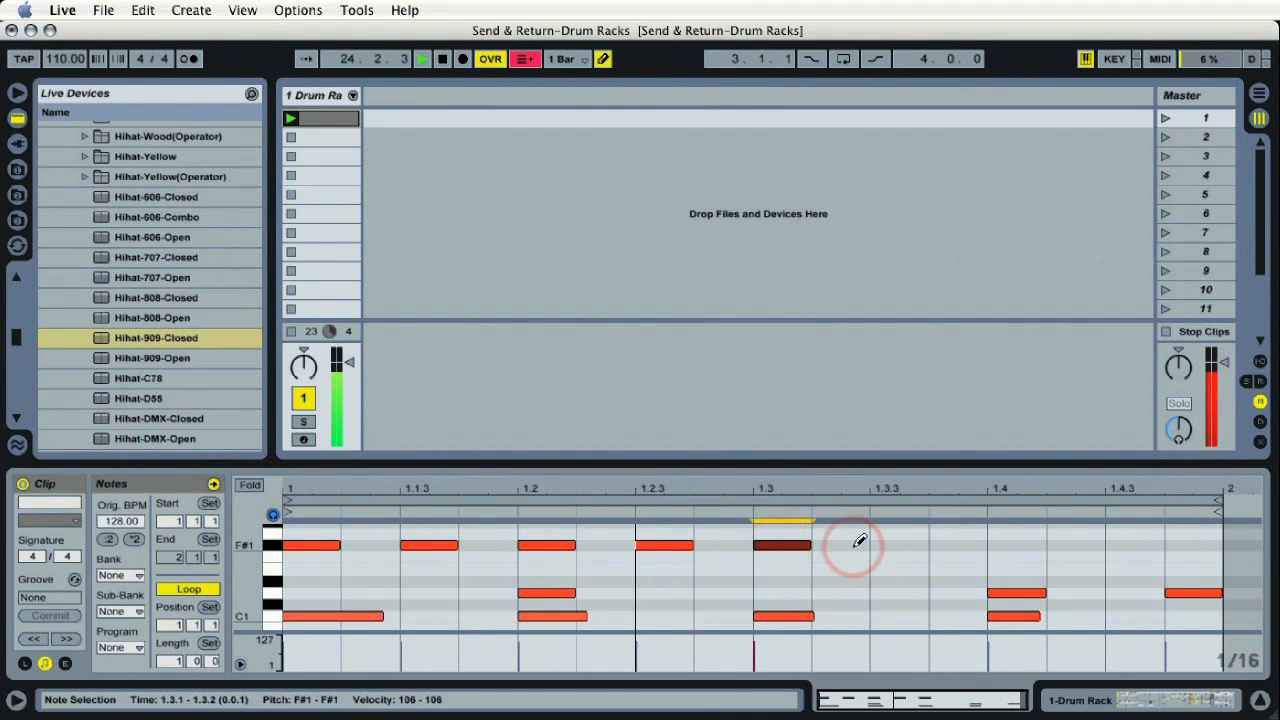
{"action": "left_click", "coordinate": [1015, 545]}
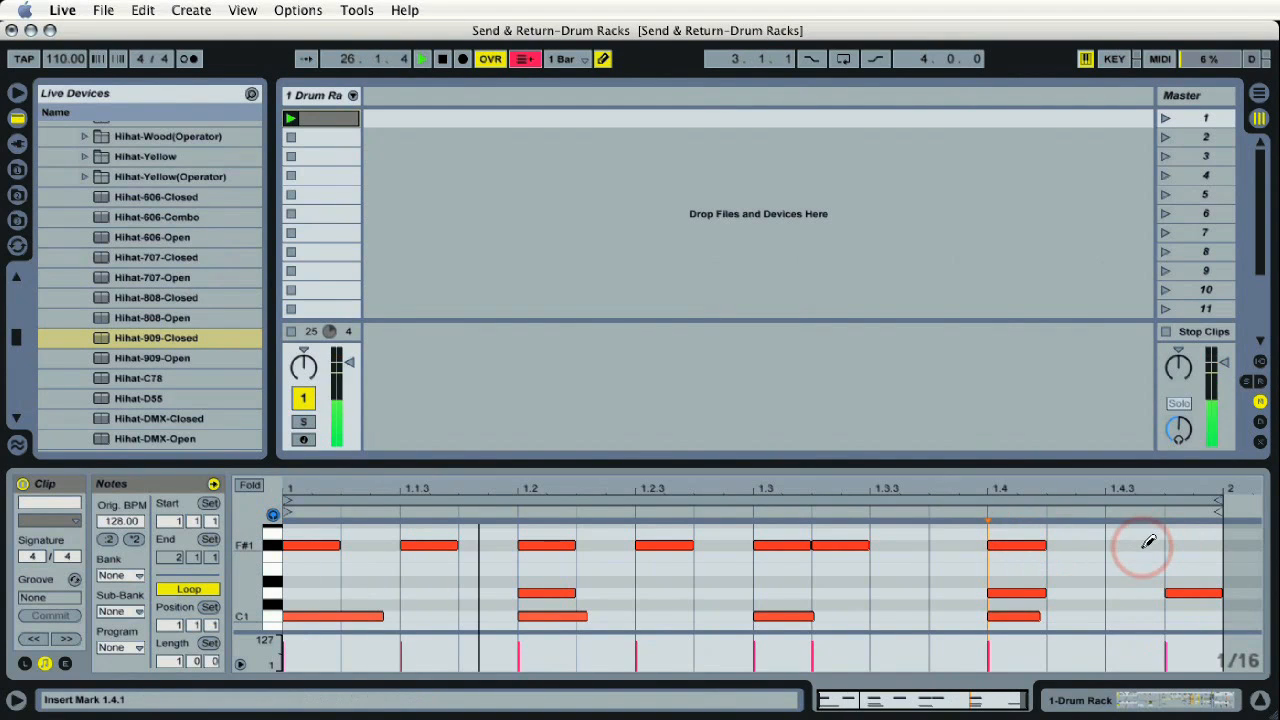
{"action": "left_click", "coordinate": [1150, 544]}
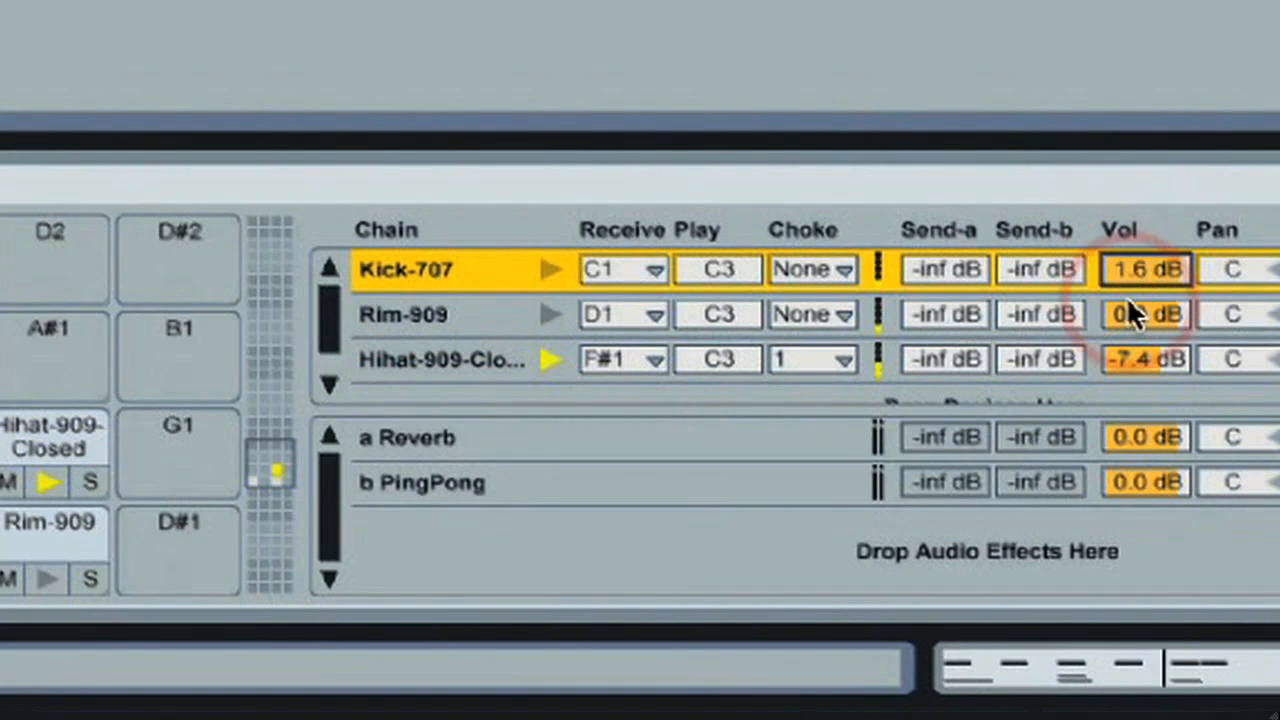
- Adjust the chain Vol fields, lowering Rim-909 to -1.2 dB
{"action": "left_click", "coordinate": [403, 314]}
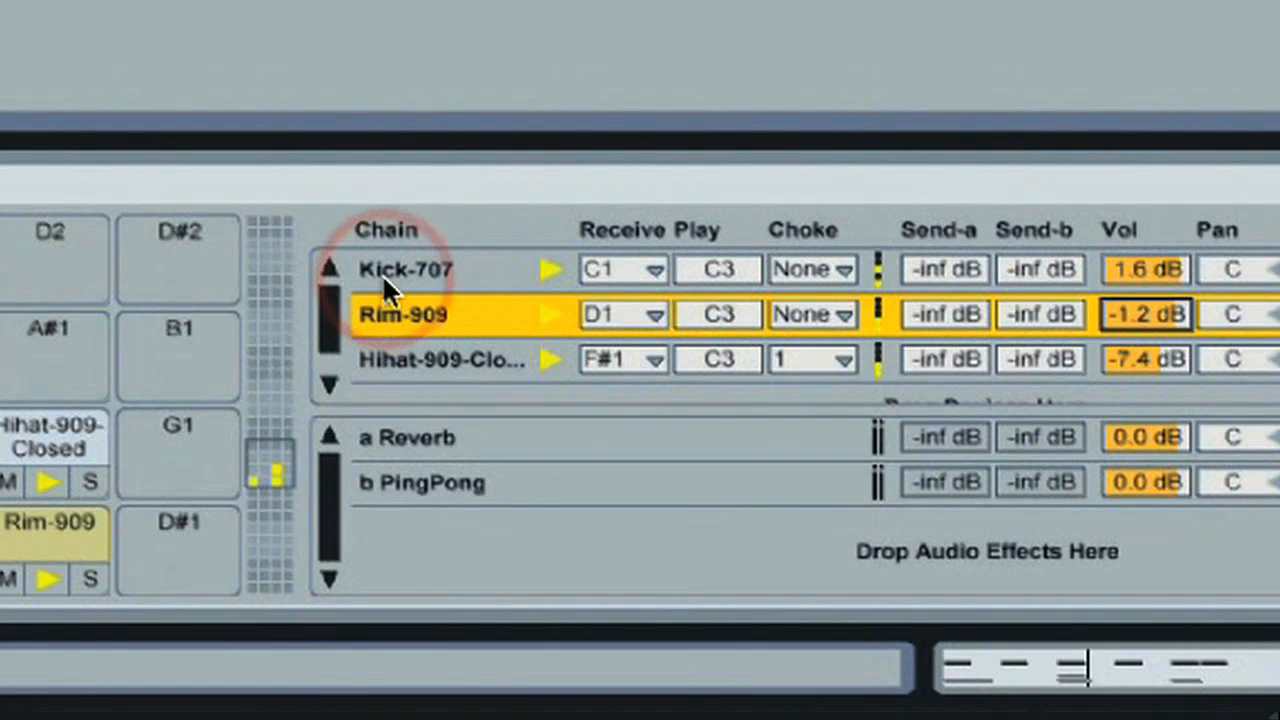
{"action": "left_click", "coordinate": [405, 268]}
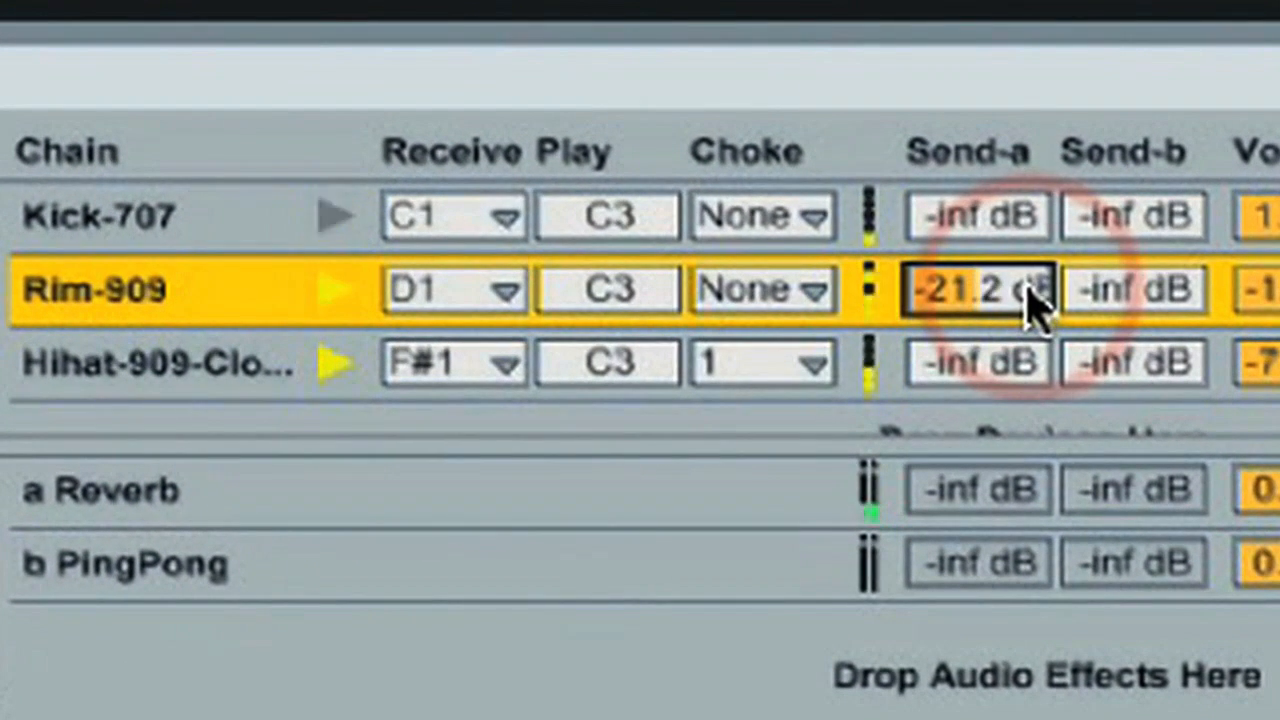
- Raise Rim-909's Send-a to the Reverb return, reaching -18.4 dB
{"action": "left_click_drag", "start_coordinate": [980, 290], "coordinate": [980, 260]}
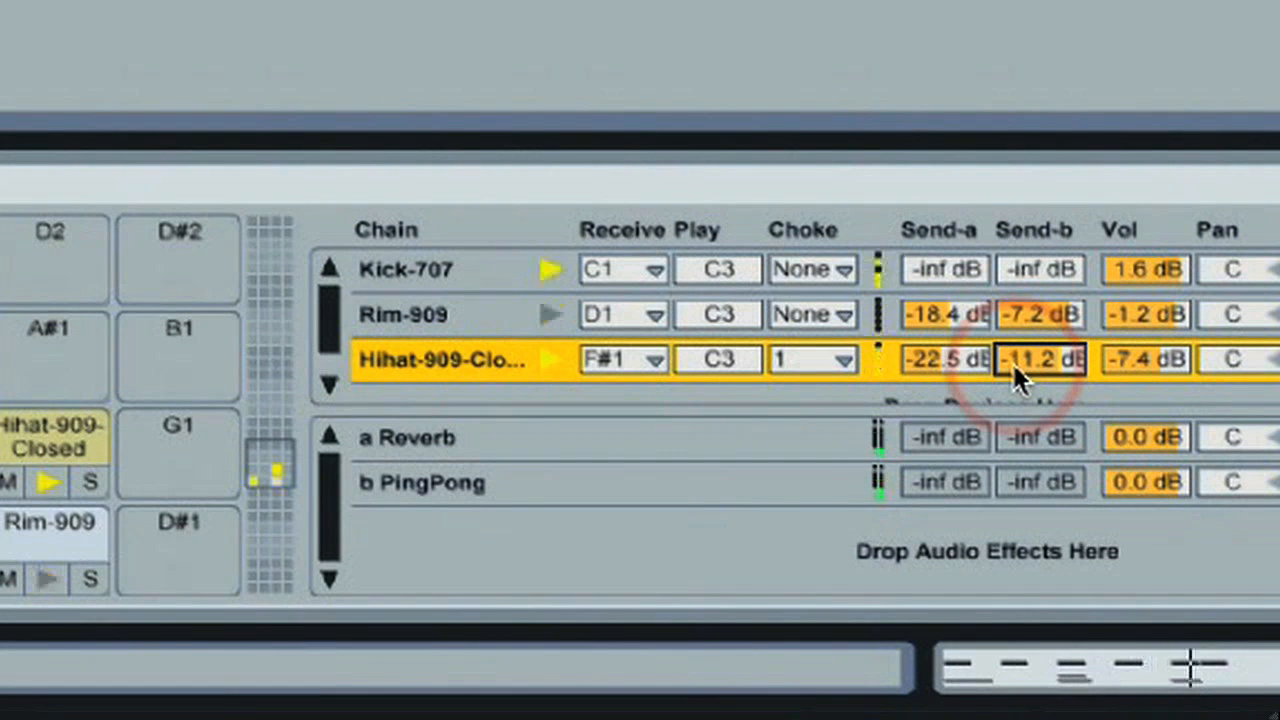
{"action": "mouse_move", "coordinate": [690, 505]}
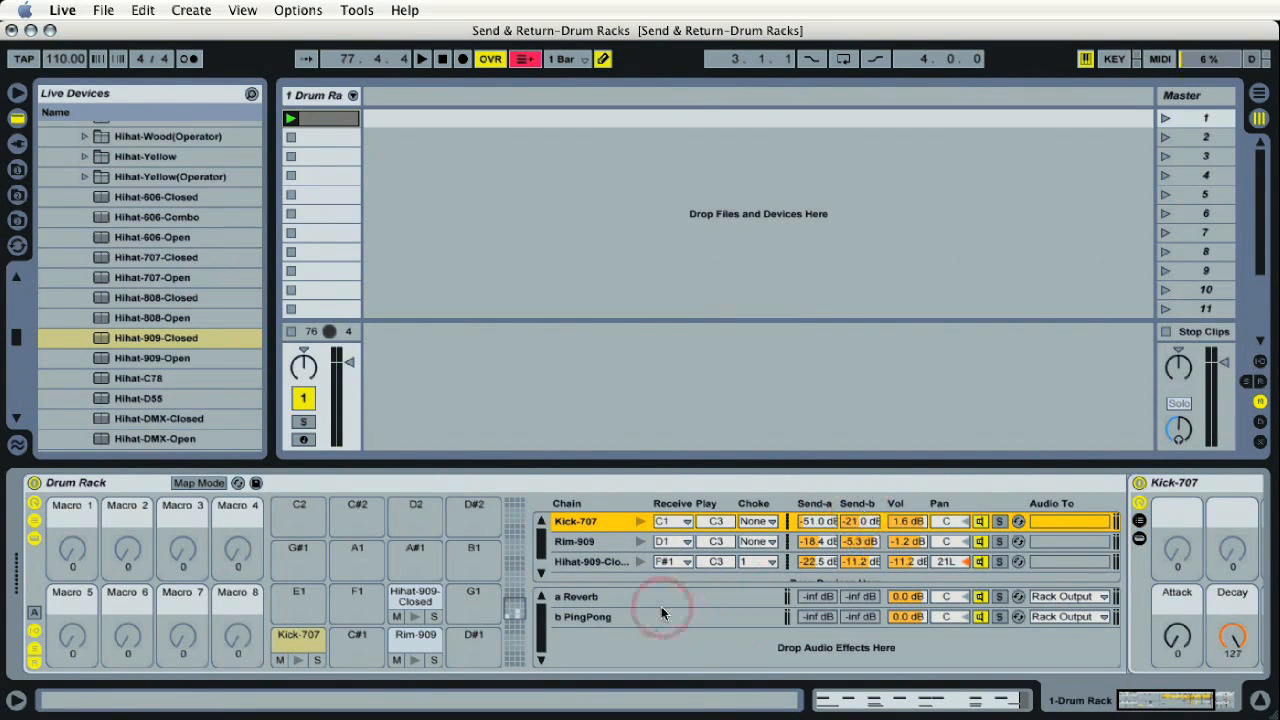
- Select the 'a Reverb' return chain to display its Reverb device settings
{"action": "left_click", "coordinate": [577, 596]}
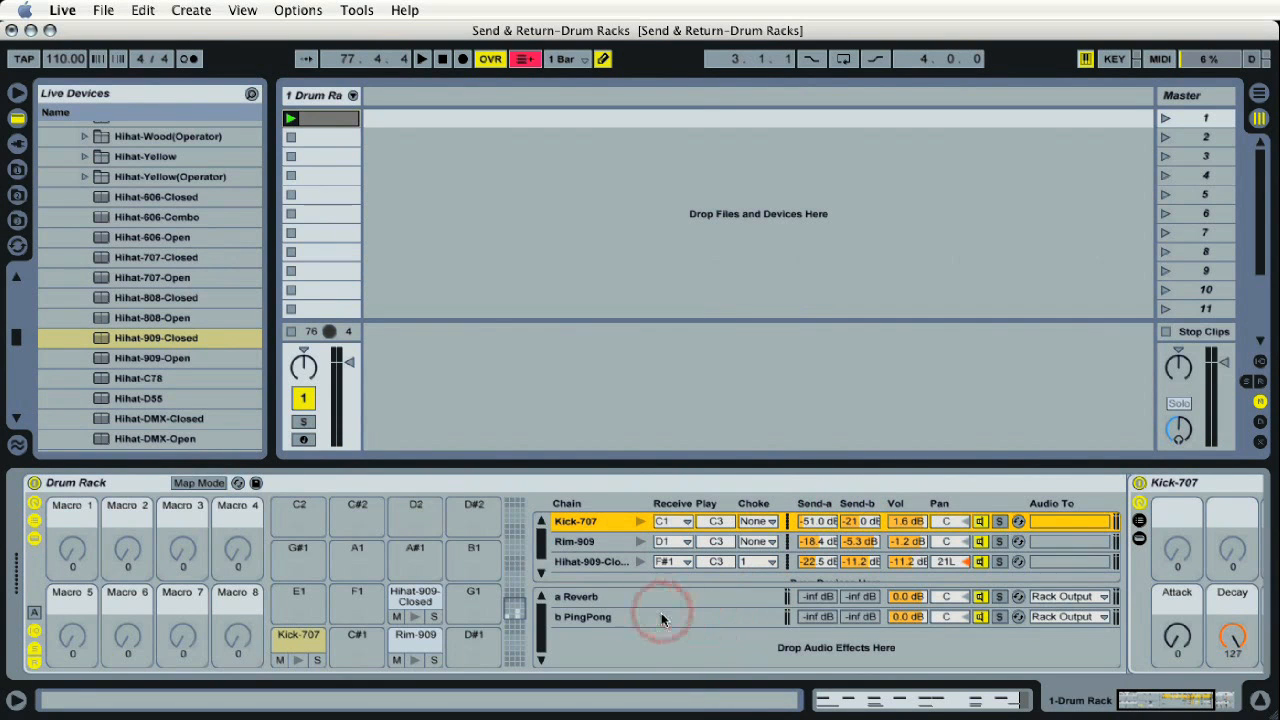
{"action": "left_click", "coordinate": [577, 596]}
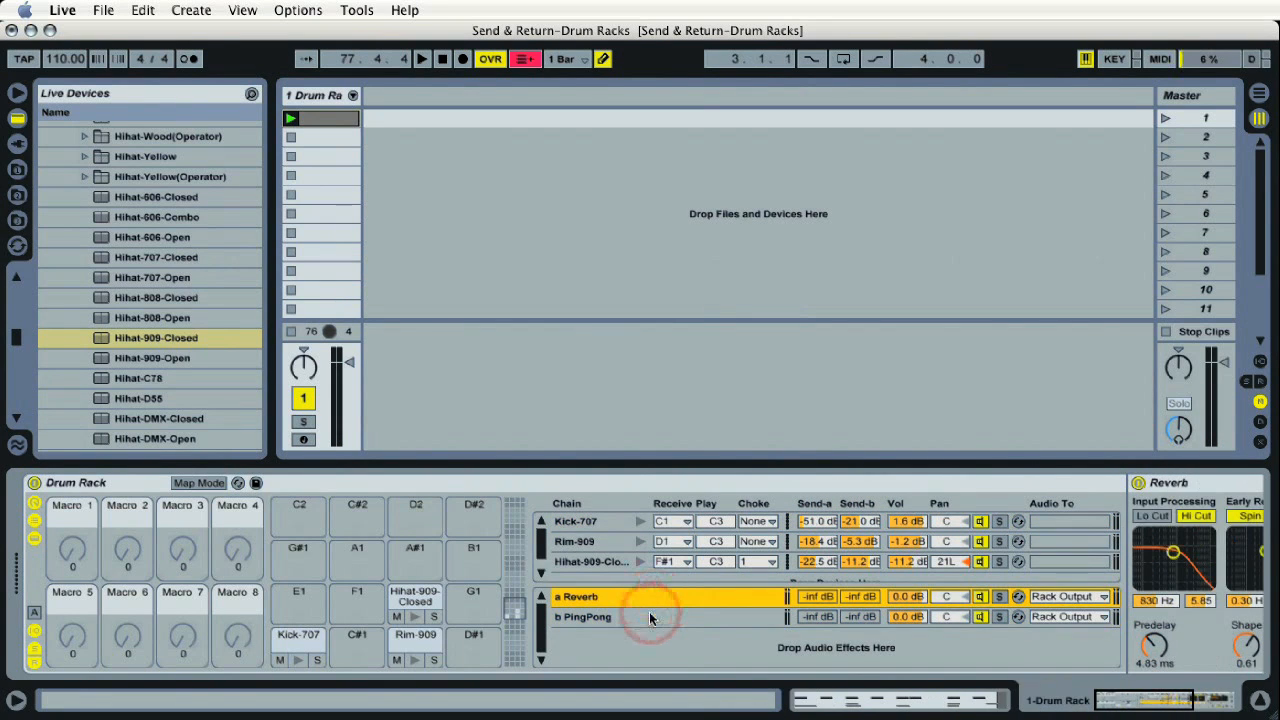